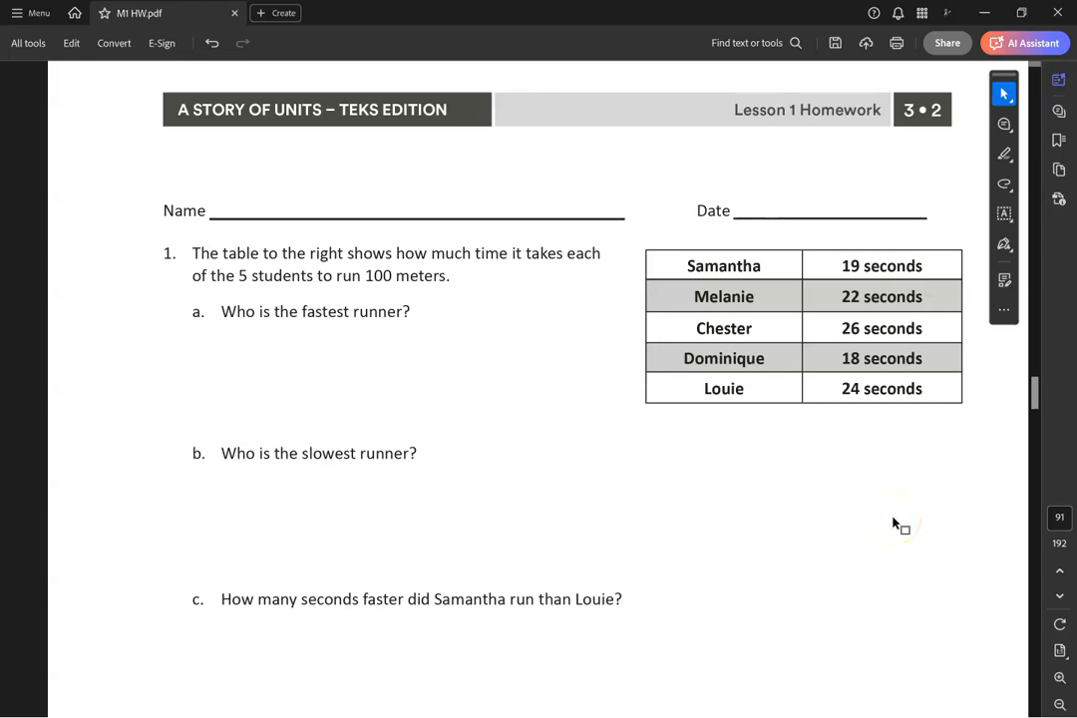
{"action": "mouse_move", "coordinate": [893, 518]}
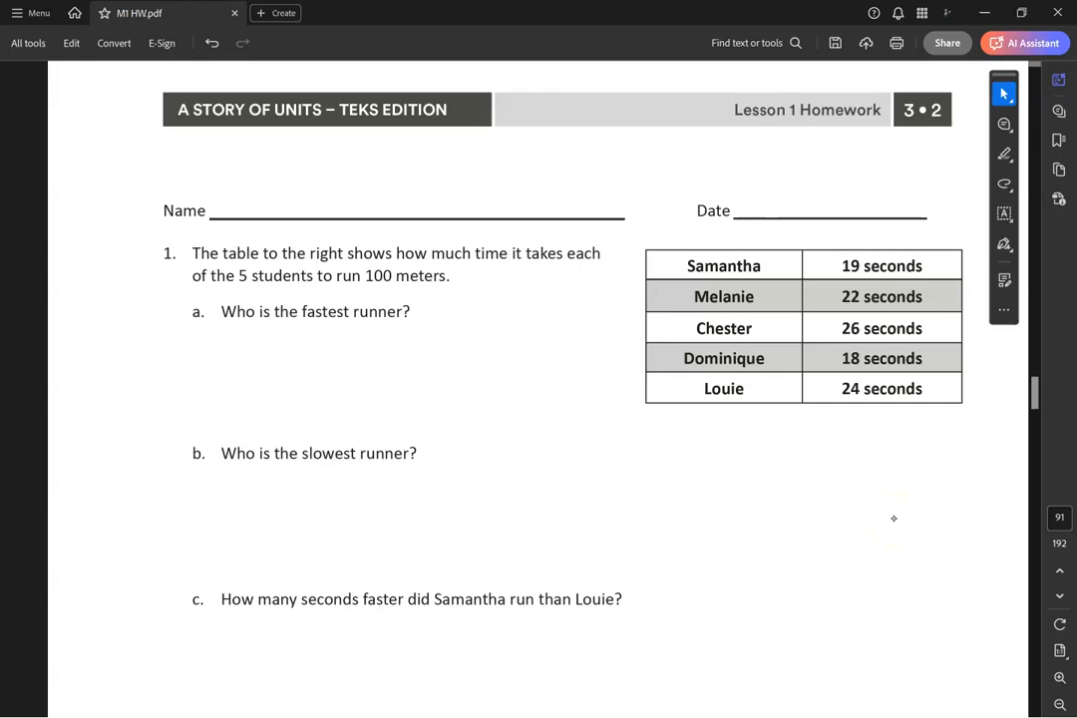
- Handwrite the name on the Name line and begin the date on the Date line in red
{"action": "left_click_drag", "start_coordinate": [230, 199], "coordinate": [359, 160]}
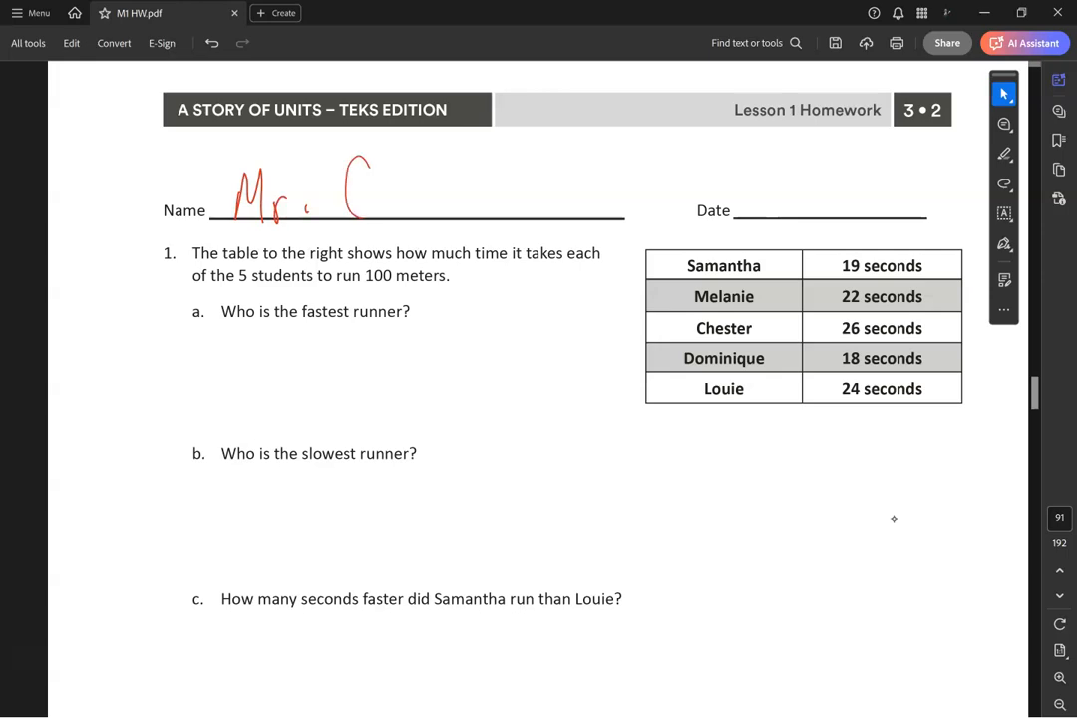
{"action": "left_click_drag", "start_coordinate": [349, 165], "coordinate": [364, 204]}
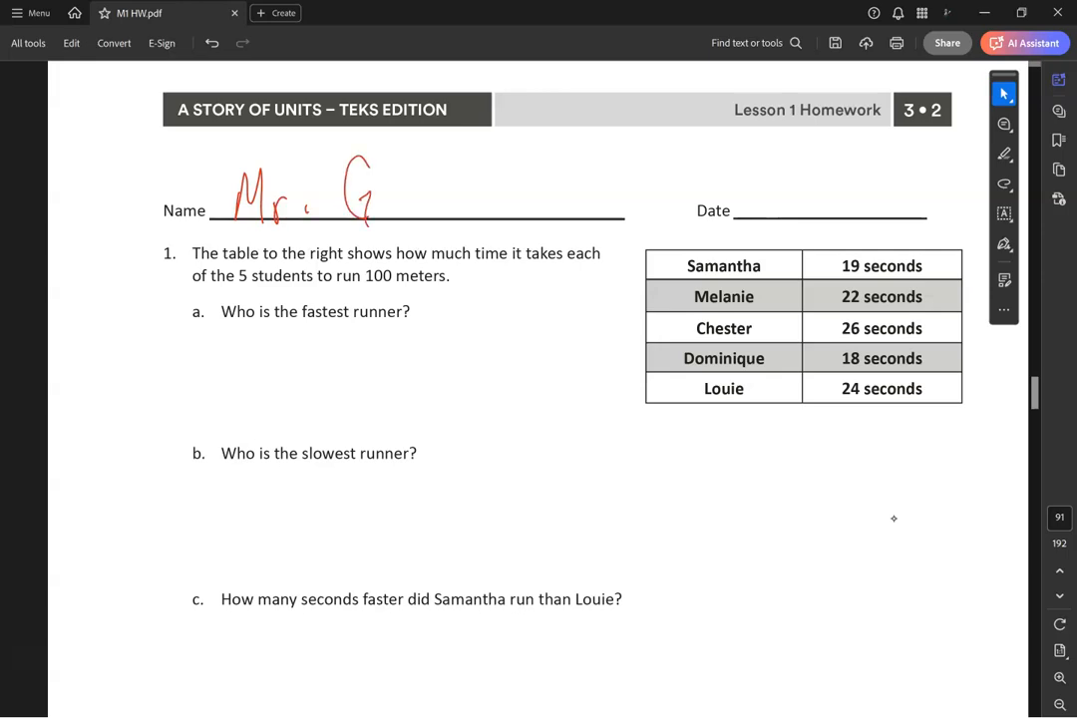
{"action": "left_click_drag", "start_coordinate": [758, 195], "coordinate": [770, 182]}
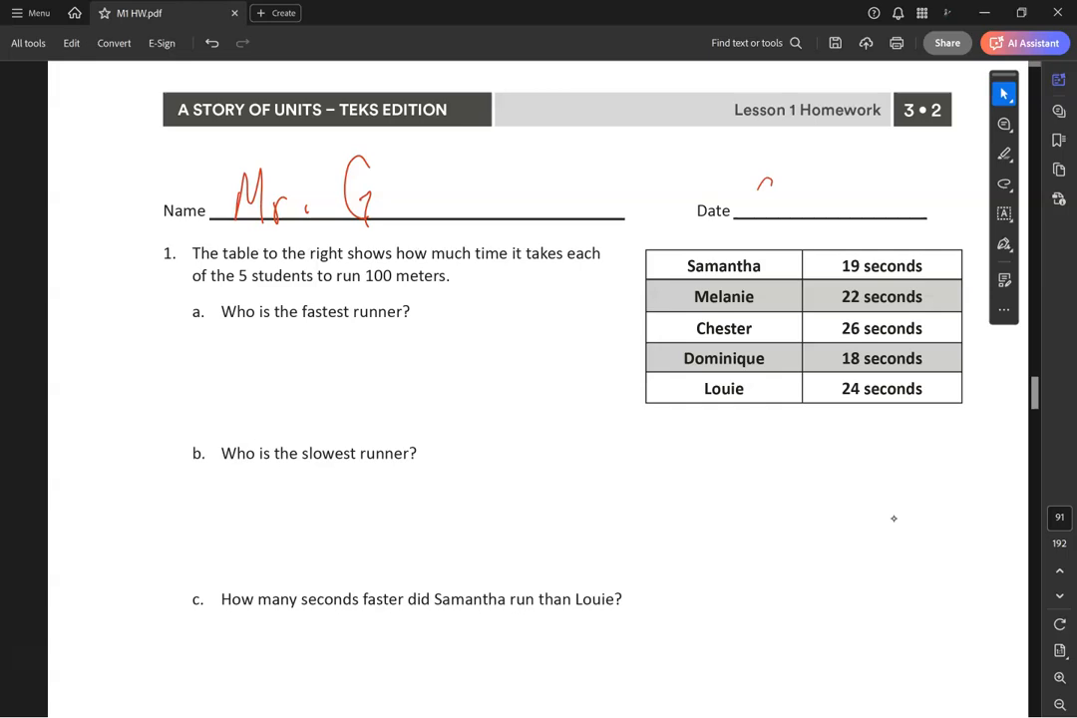
{"action": "left_click_drag", "start_coordinate": [758, 199], "coordinate": [857, 200]}
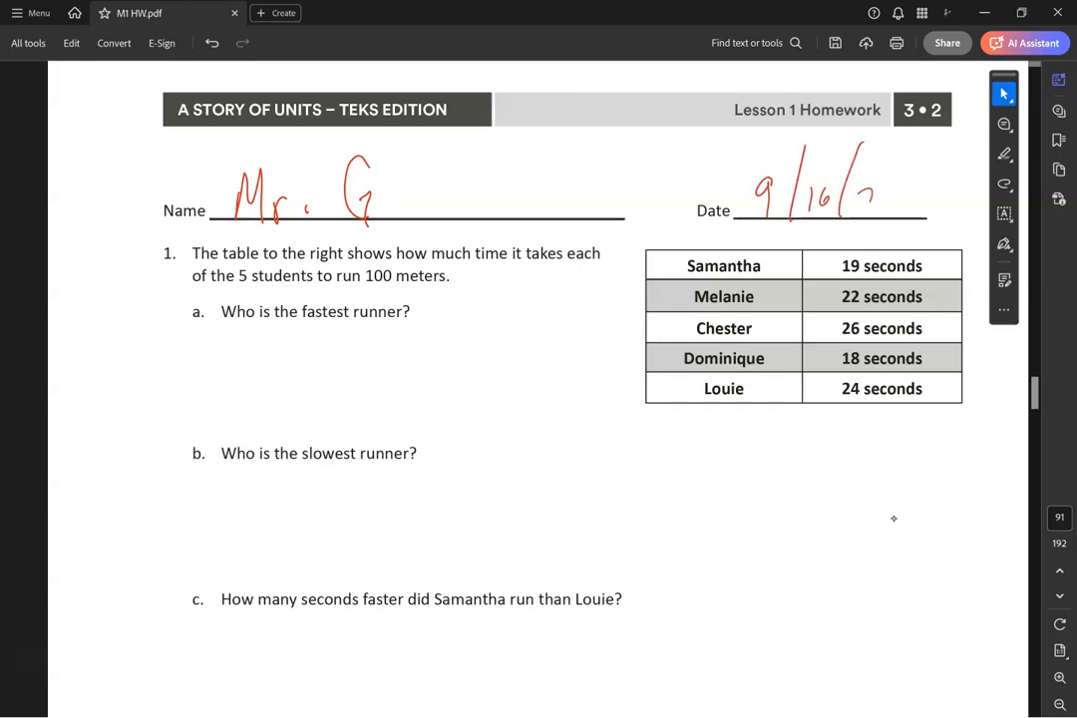
{"action": "left_click_drag", "start_coordinate": [848, 190], "coordinate": [898, 210]}
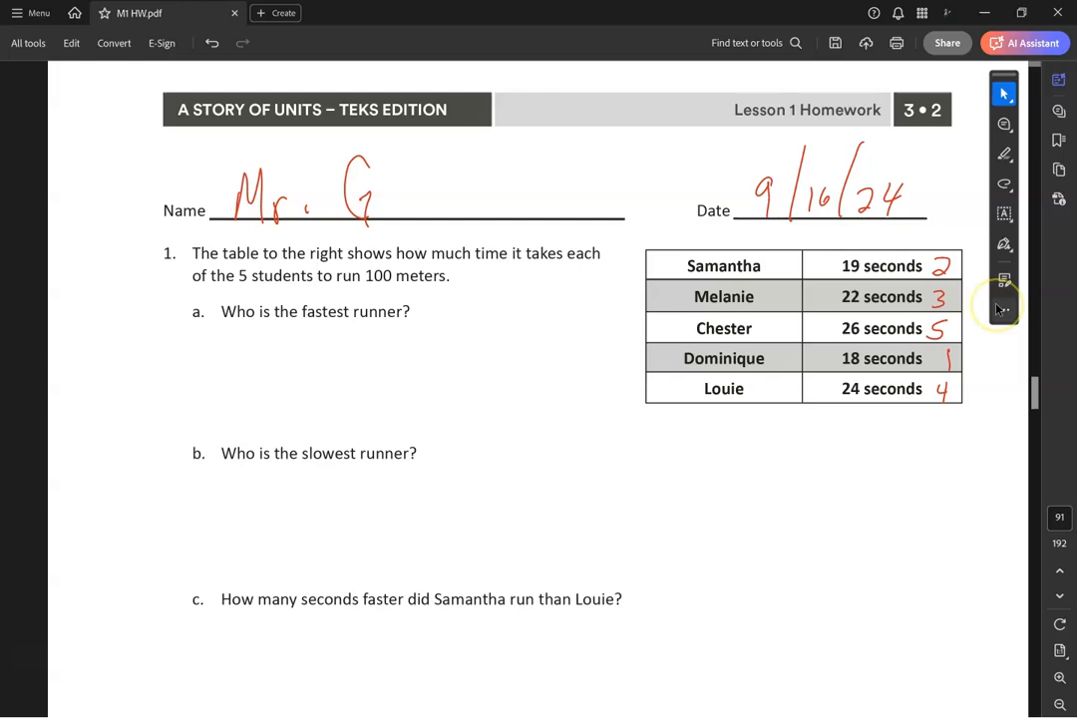
{"action": "mouse_move", "coordinate": [1005, 308]}
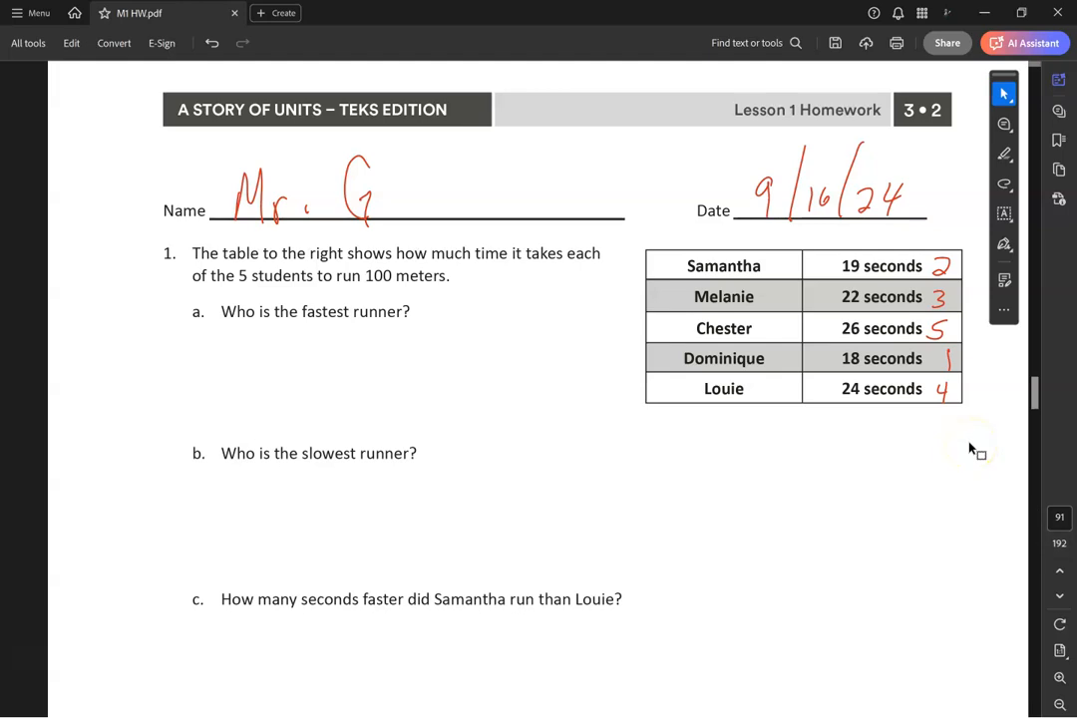
- Write 'Dominique' under question a and 'Chester' under question b
{"action": "left_click_drag", "start_coordinate": [221, 349], "coordinate": [211, 384]}
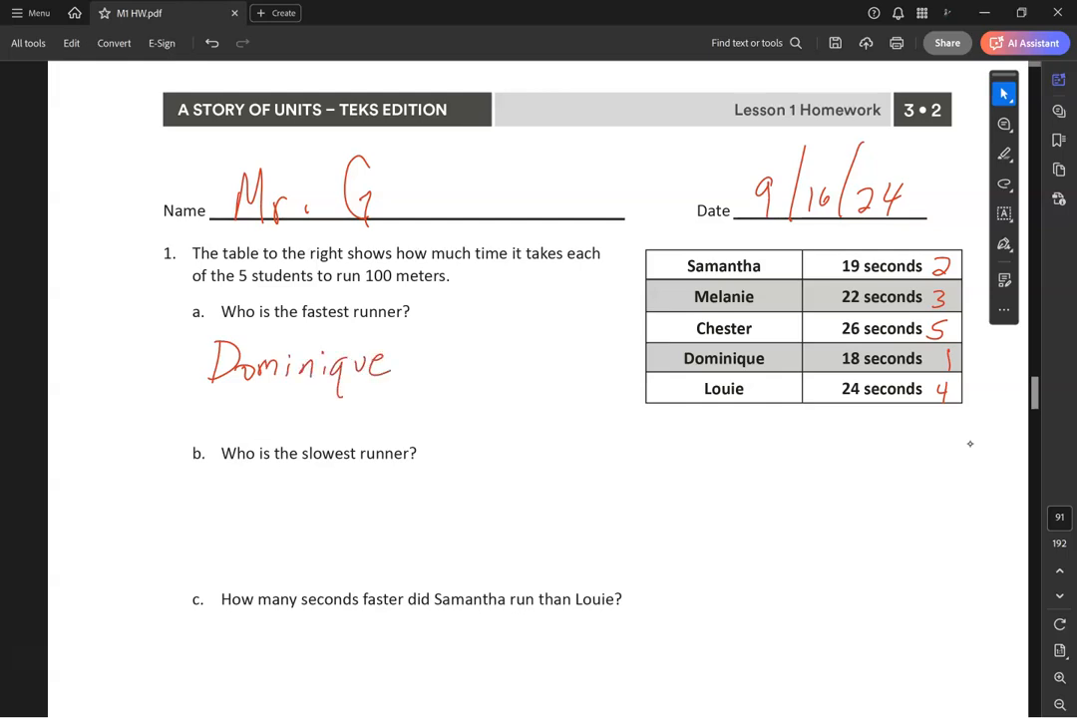
{"action": "left_click_drag", "start_coordinate": [209, 529], "coordinate": [289, 498]}
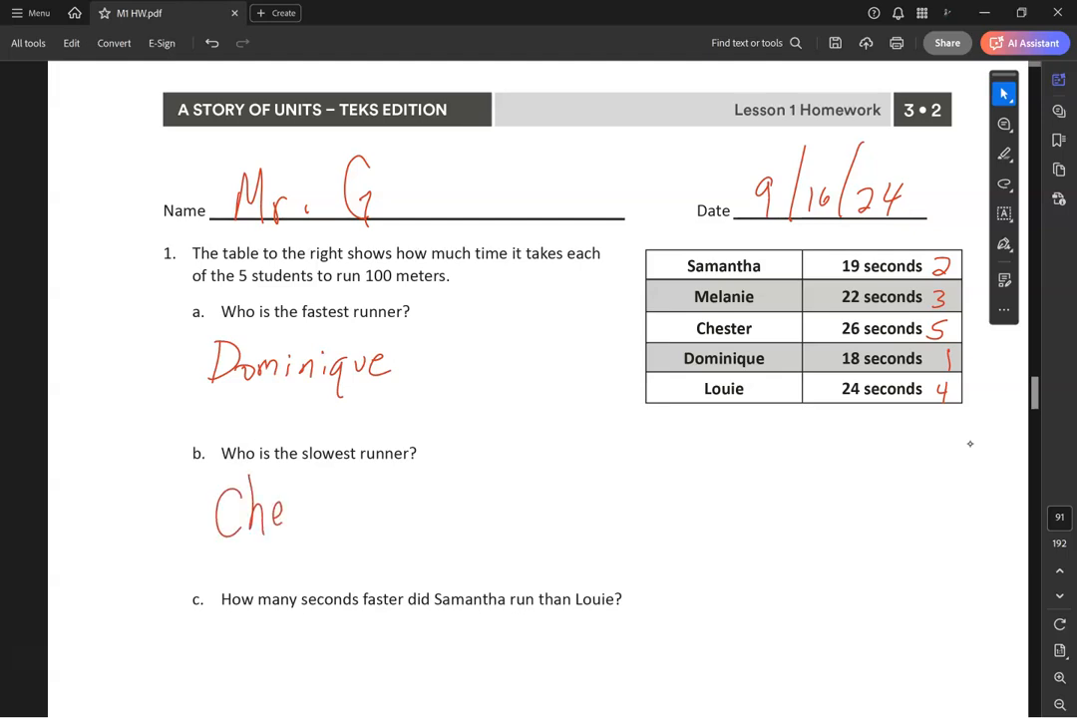
{"action": "left_click_drag", "start_coordinate": [280, 503], "coordinate": [374, 509]}
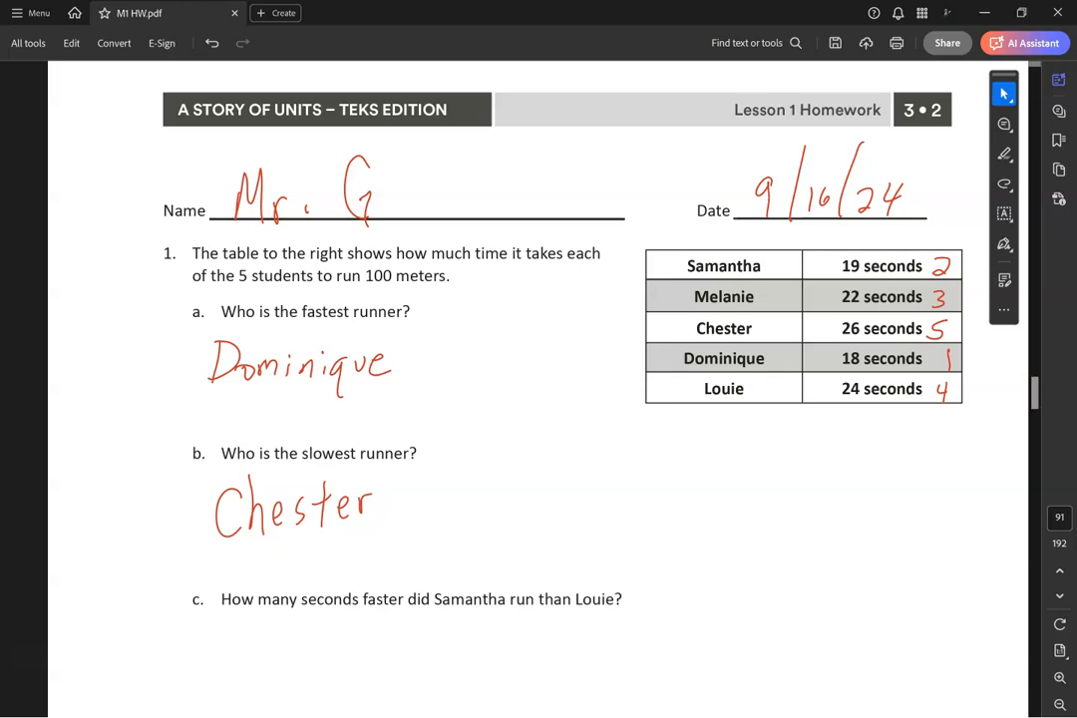
{"action": "mouse_move", "coordinate": [932, 444]}
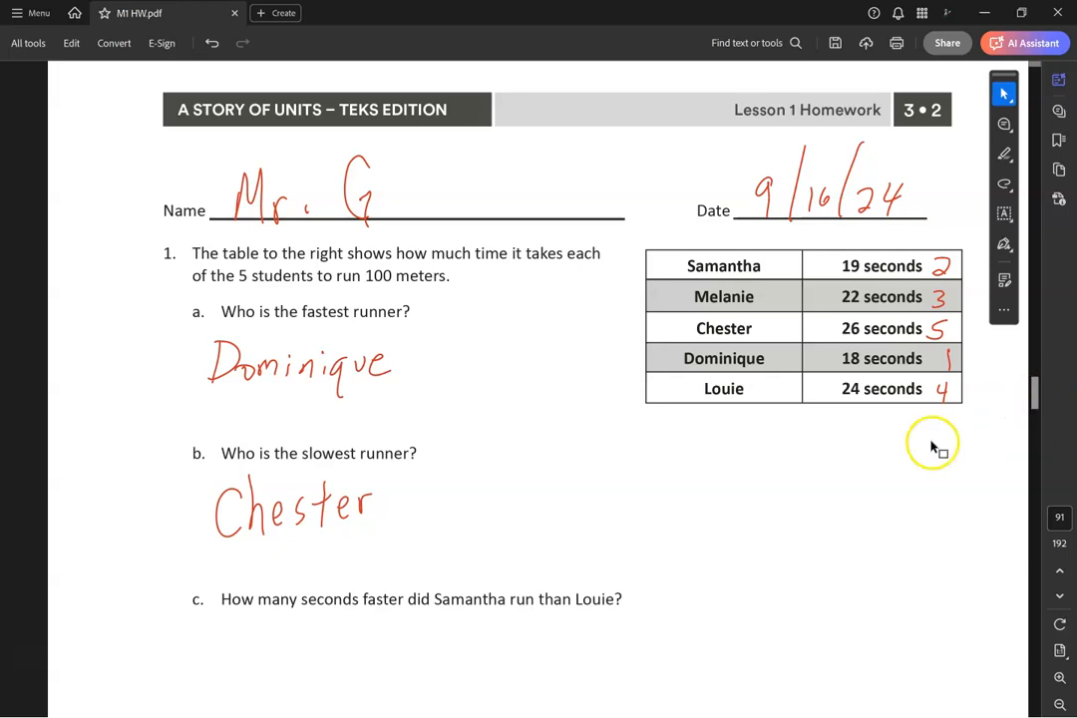
{"action": "mouse_move", "coordinate": [943, 440]}
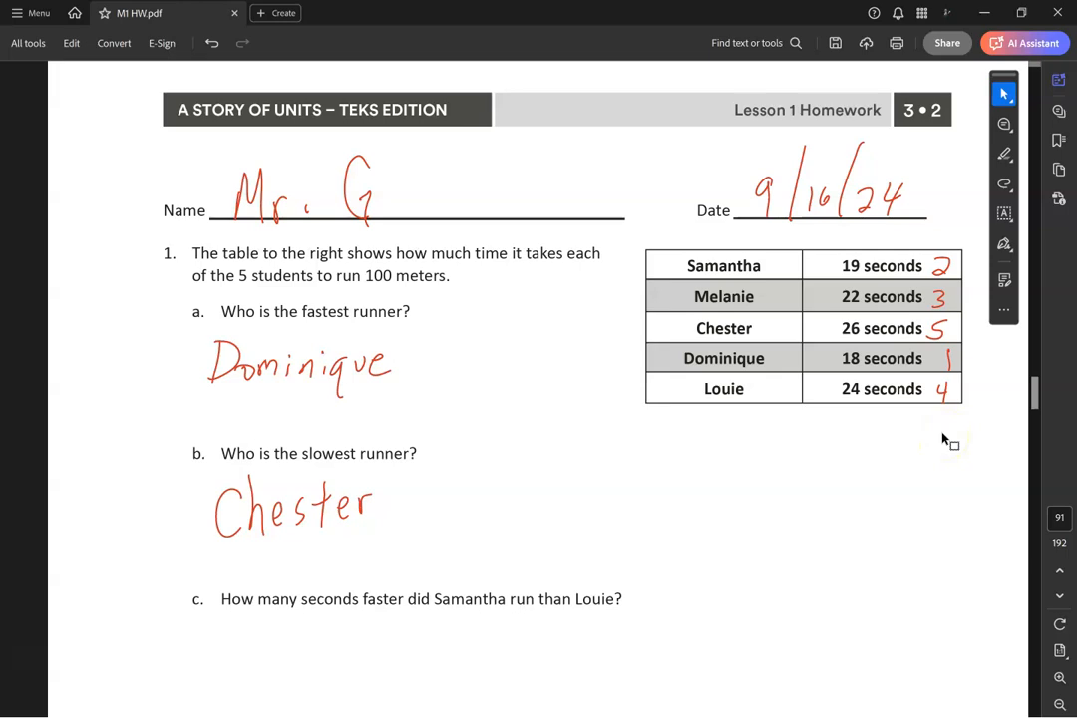
- Under question c, write the working 24 − 19 and the answer '5 seconds faster'
{"action": "scroll", "scroll_direction": "down", "scroll_amount": 3}
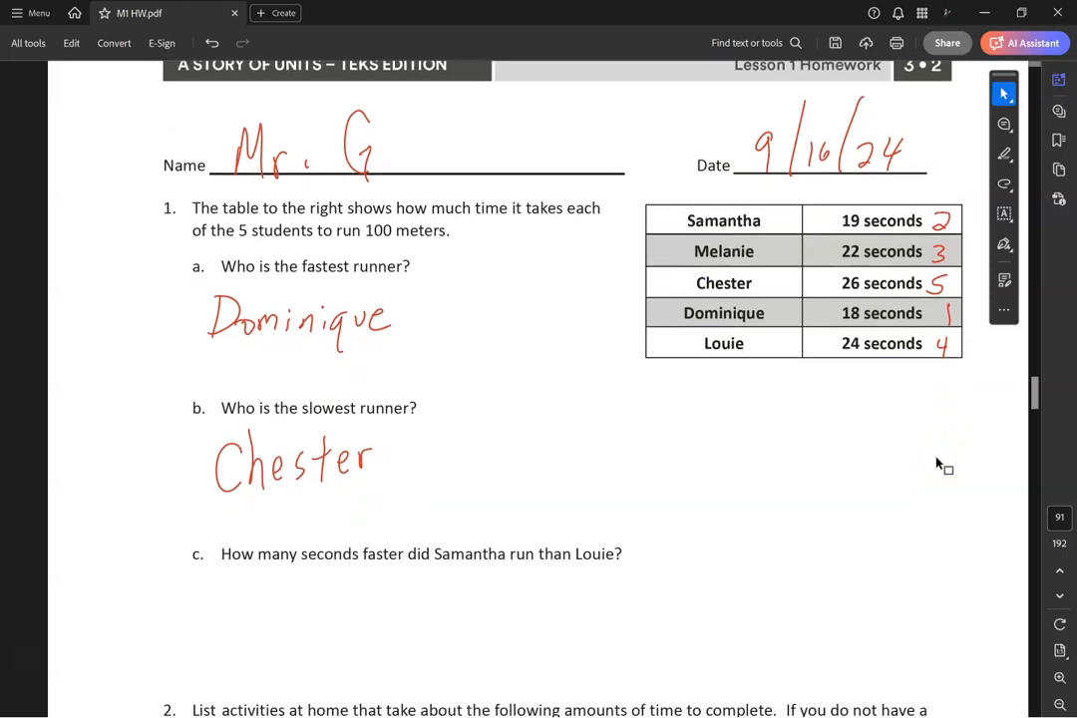
{"action": "scroll", "scroll_direction": "up", "scroll_amount": 3}
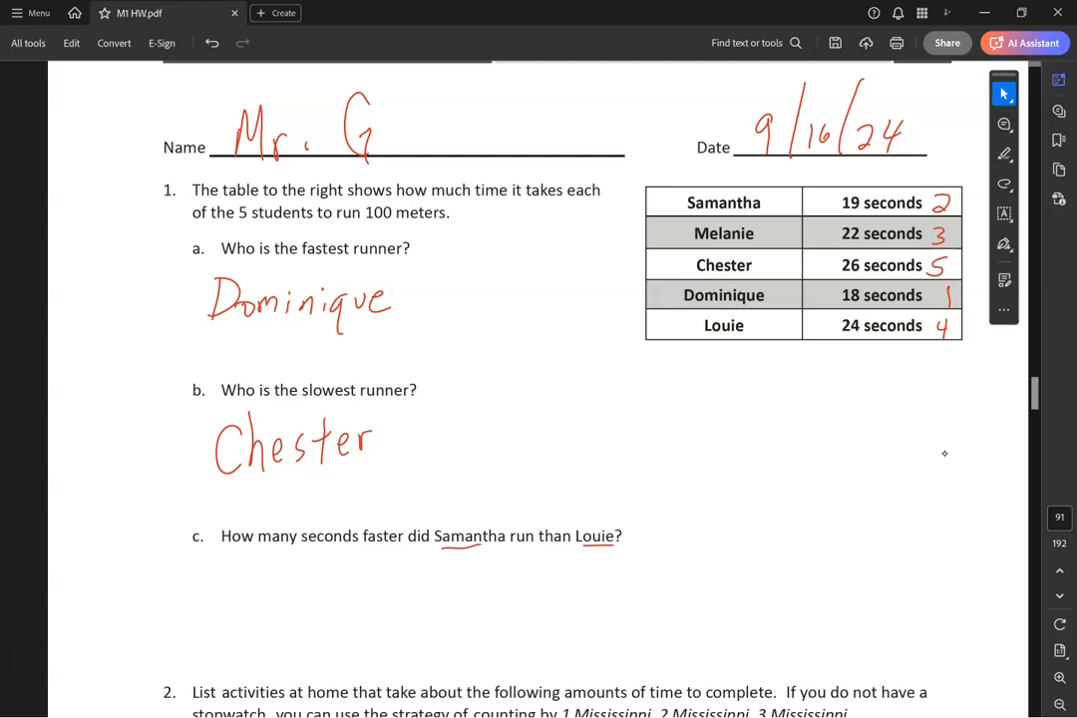
{"action": "left_click_drag", "start_coordinate": [362, 559], "coordinate": [389, 599]}
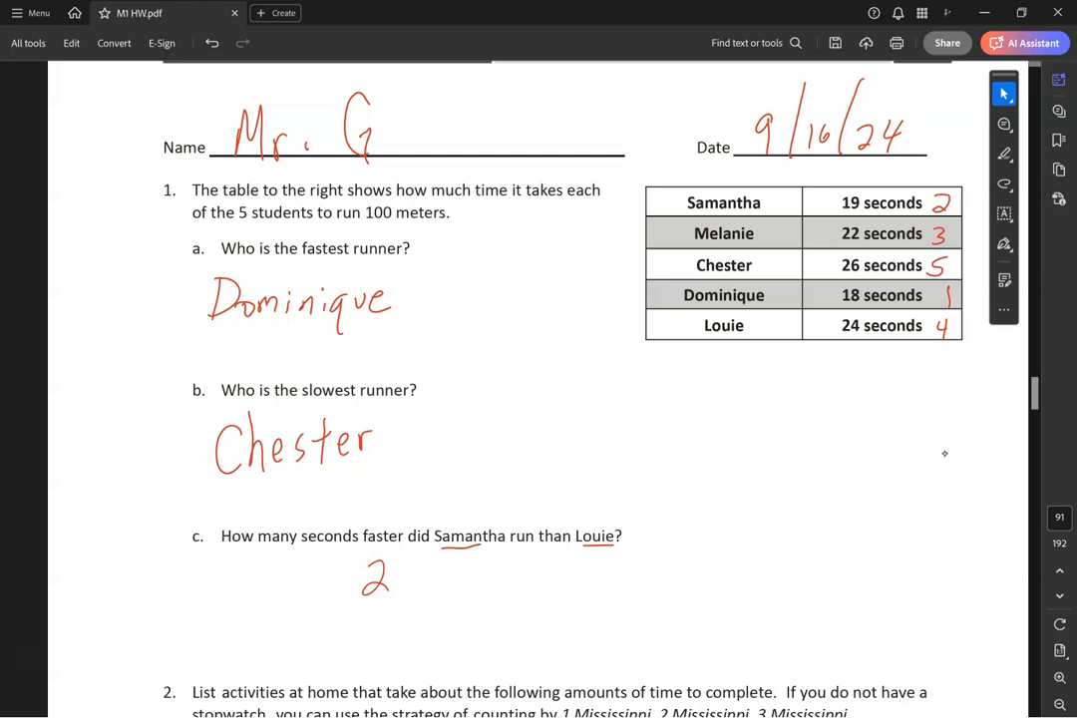
{"action": "left_click_drag", "start_coordinate": [374, 574], "coordinate": [407, 574]}
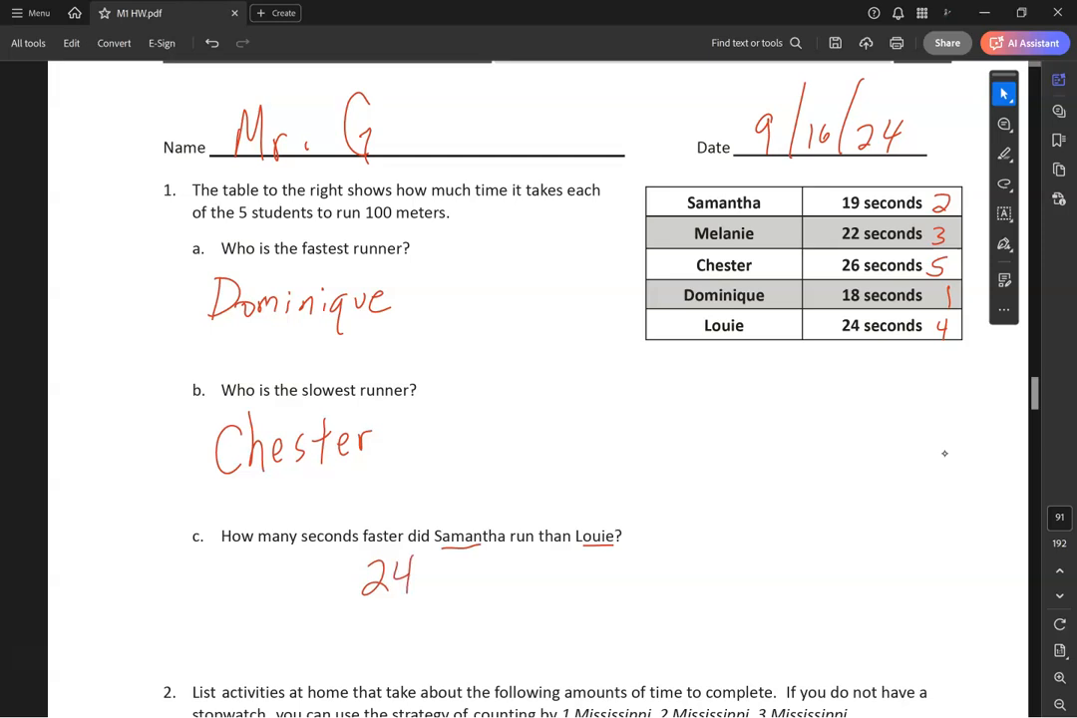
{"action": "type", "text": "19"}
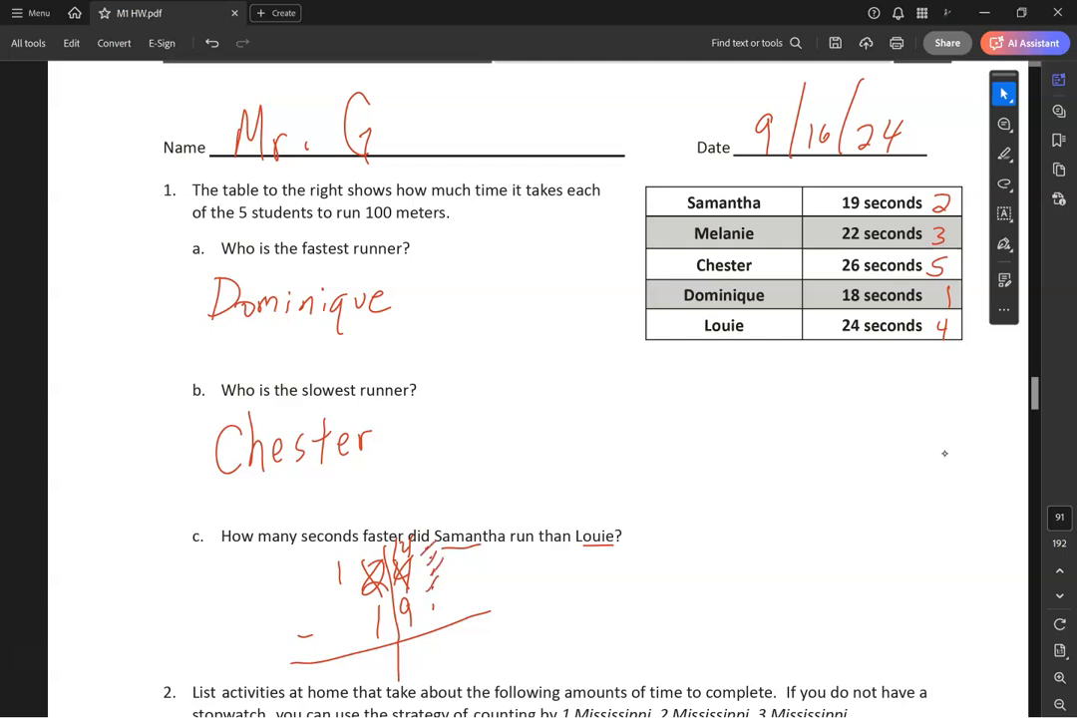
{"action": "left_click_drag", "start_coordinate": [418, 638], "coordinate": [434, 663]}
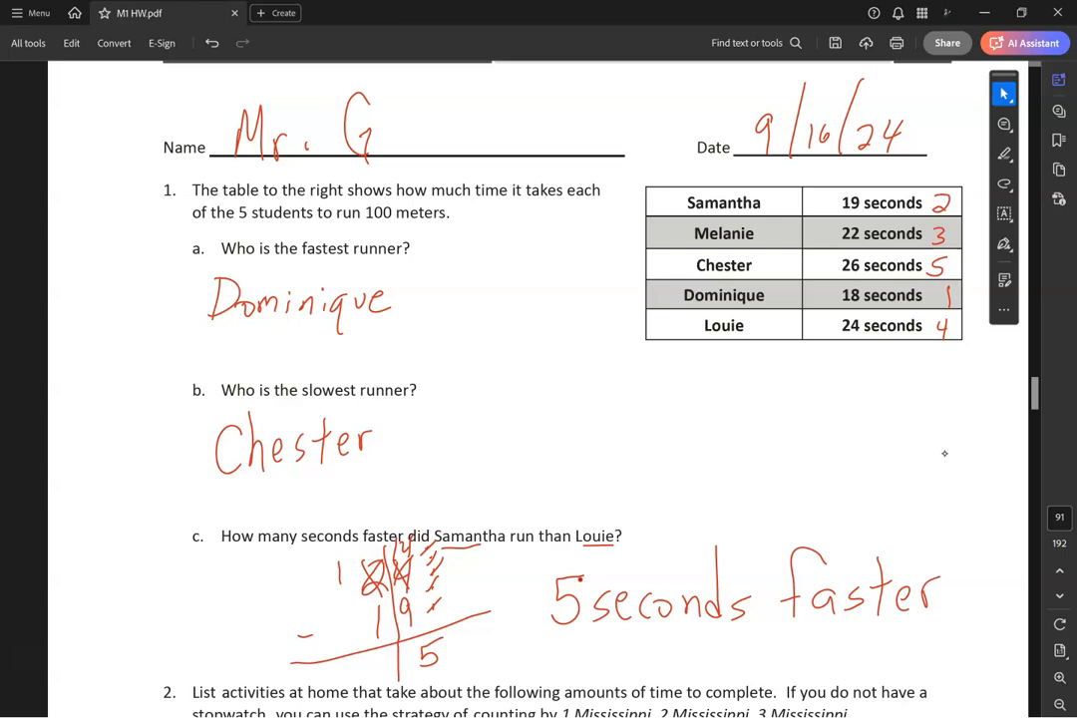
{"action": "scroll", "scroll_direction": "down", "scroll_amount": 3}
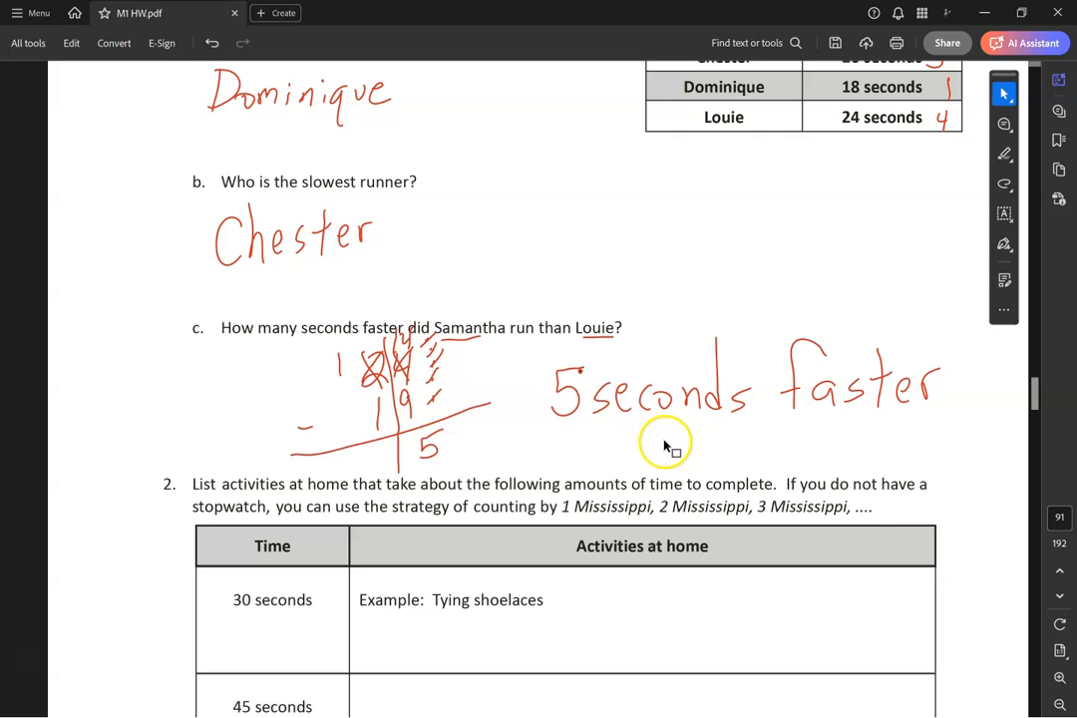
- Scroll past question 2 to page 92 with the analog and digital clocks
{"action": "scroll", "scroll_direction": "down", "scroll_amount": 3}
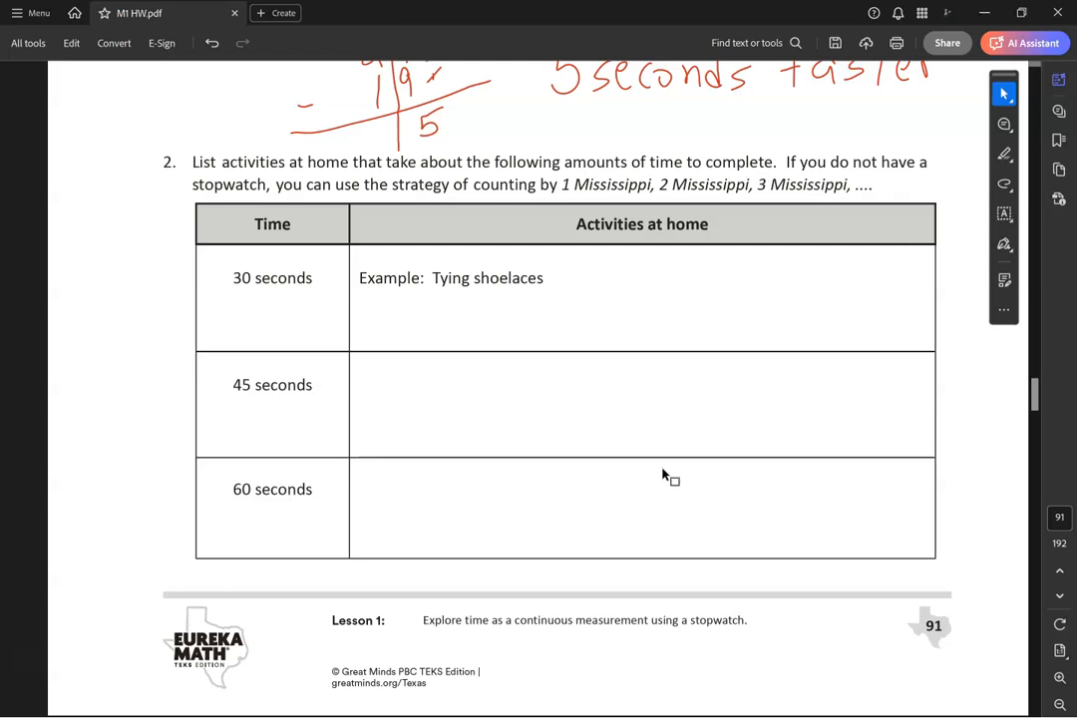
{"action": "scroll", "scroll_direction": "down", "scroll_amount": 3}
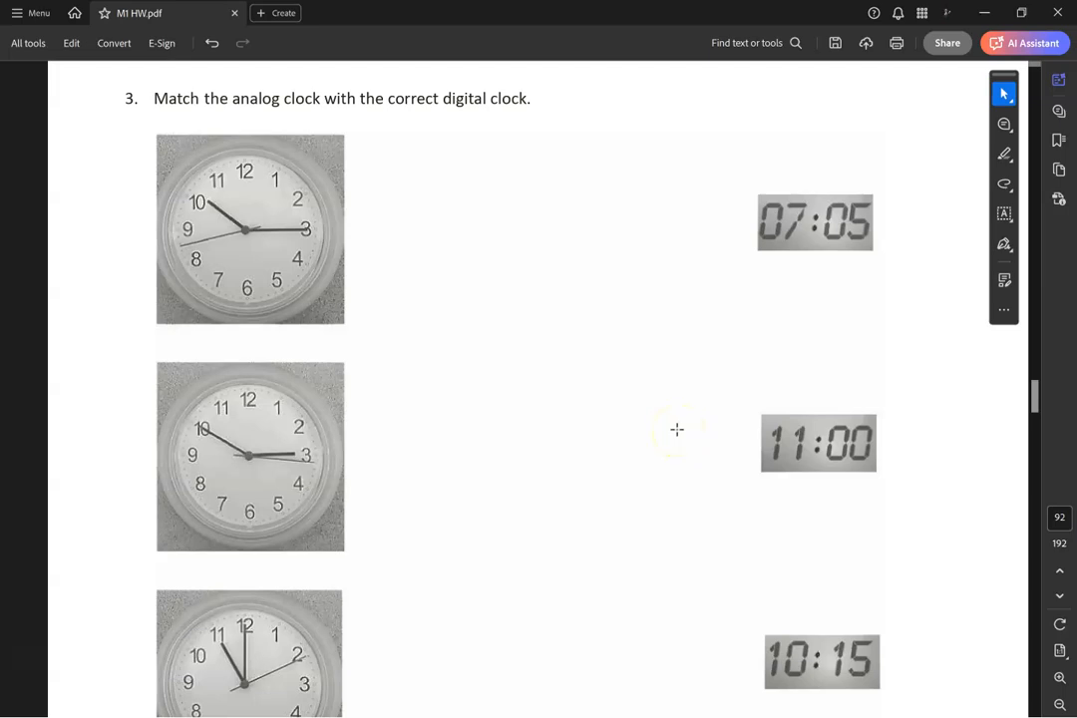
{"action": "scroll", "scroll_direction": "down", "scroll_amount": 3}
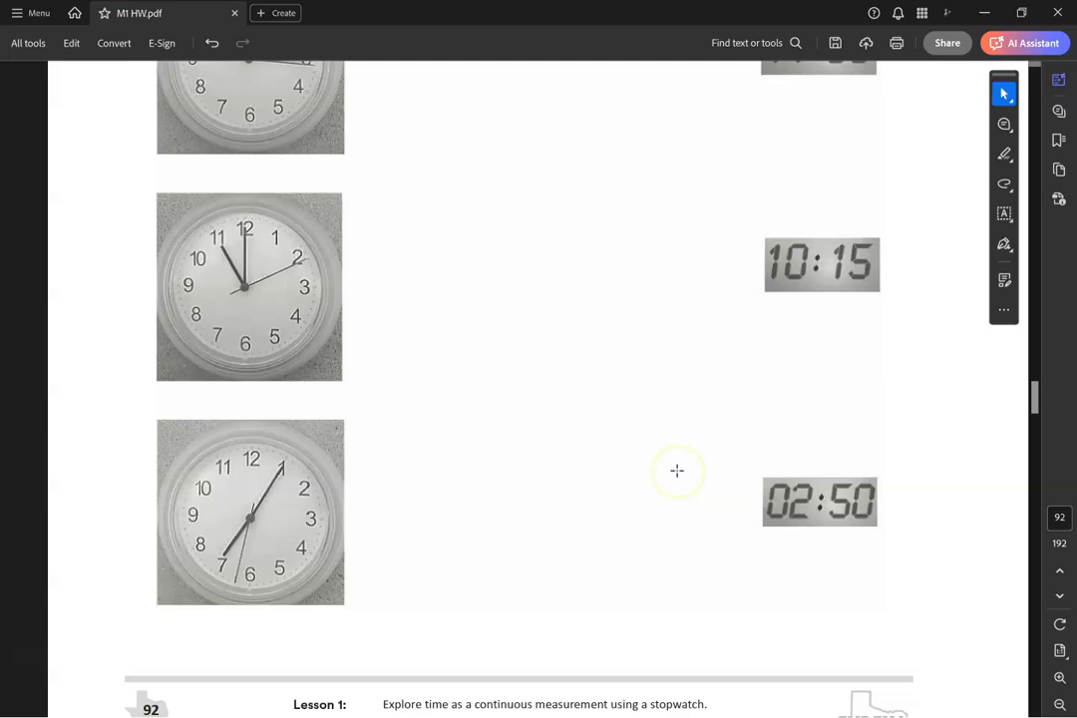
- Label the first clock's hands H and M and write 10:15 beside it
{"action": "scroll", "scroll_direction": "up", "scroll_amount": 3}
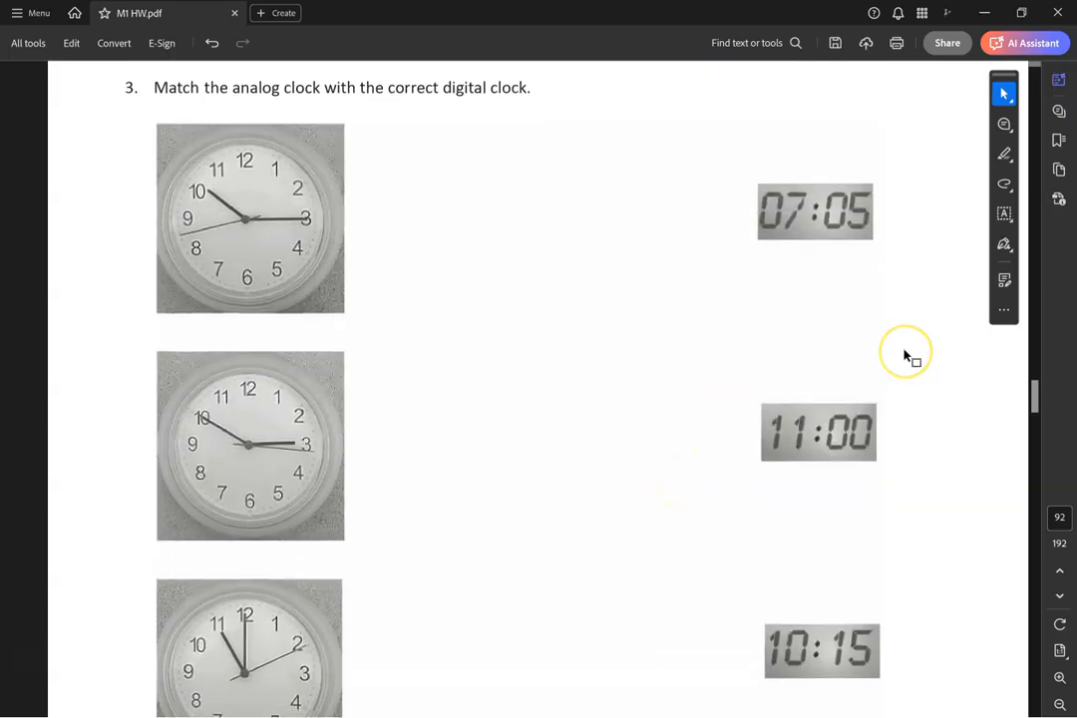
{"action": "mouse_move", "coordinate": [907, 357]}
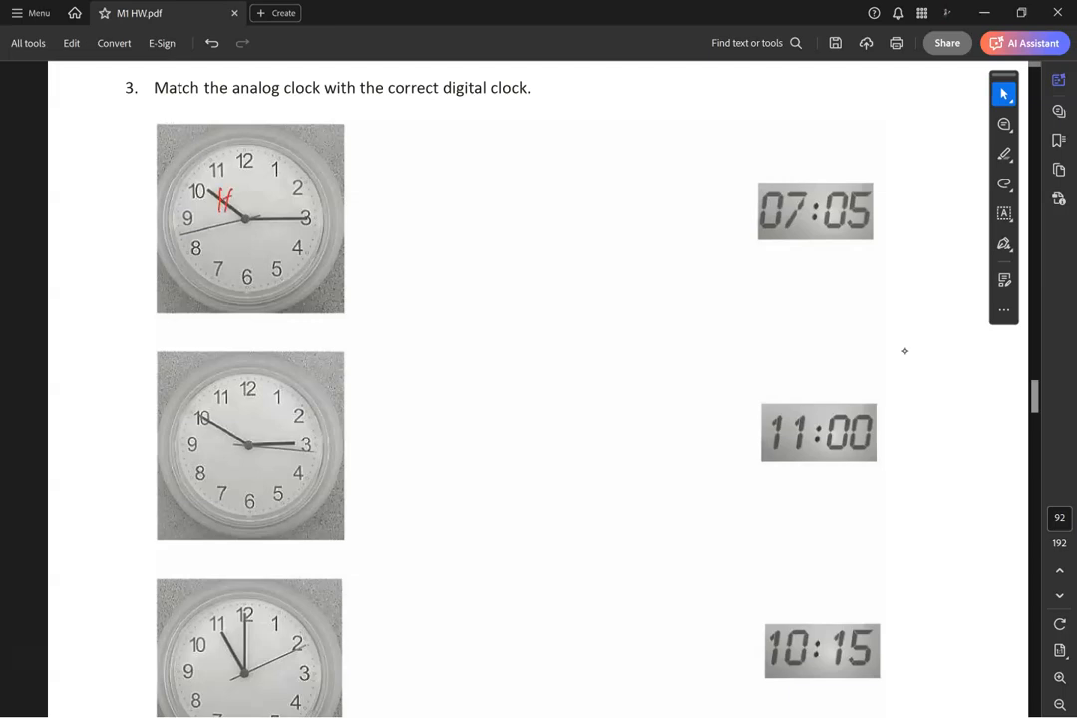
{"action": "left_click_drag", "start_coordinate": [274, 222], "coordinate": [291, 221]}
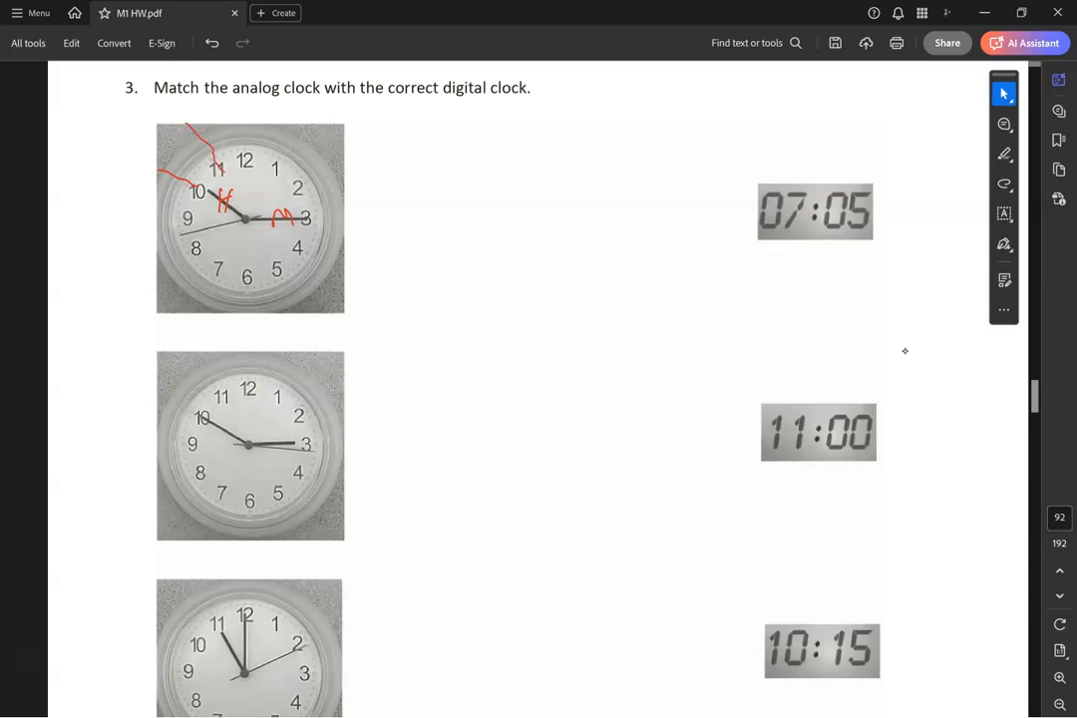
{"action": "left_click_drag", "start_coordinate": [359, 190], "coordinate": [379, 175]}
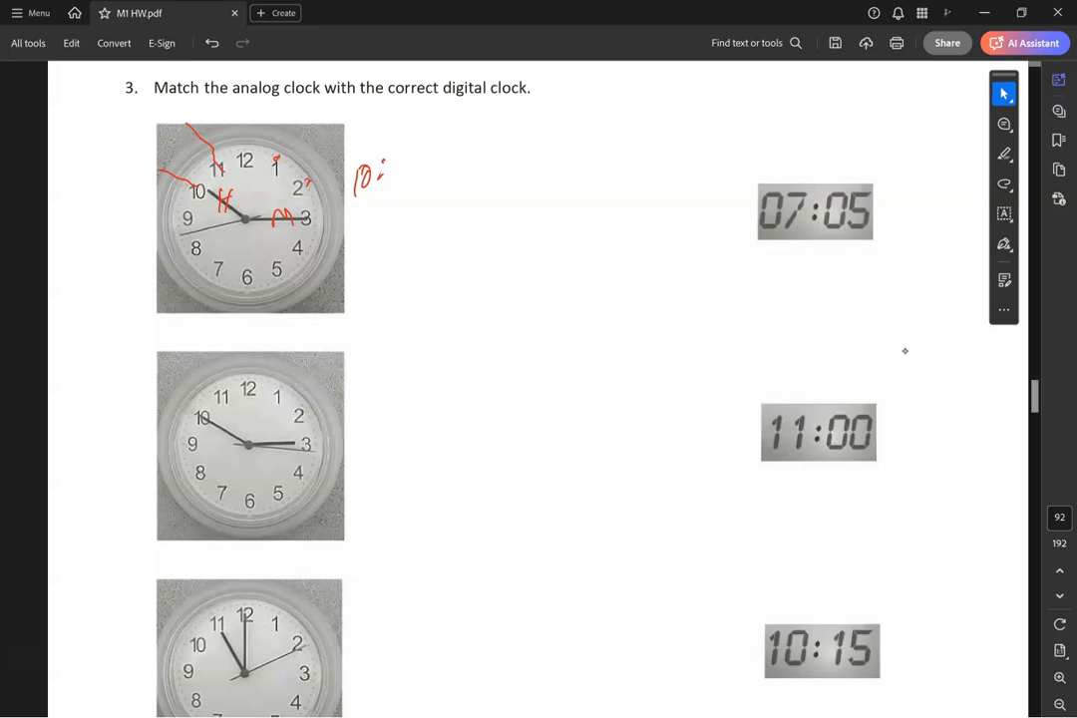
{"action": "left_click_drag", "start_coordinate": [399, 175], "coordinate": [429, 149]}
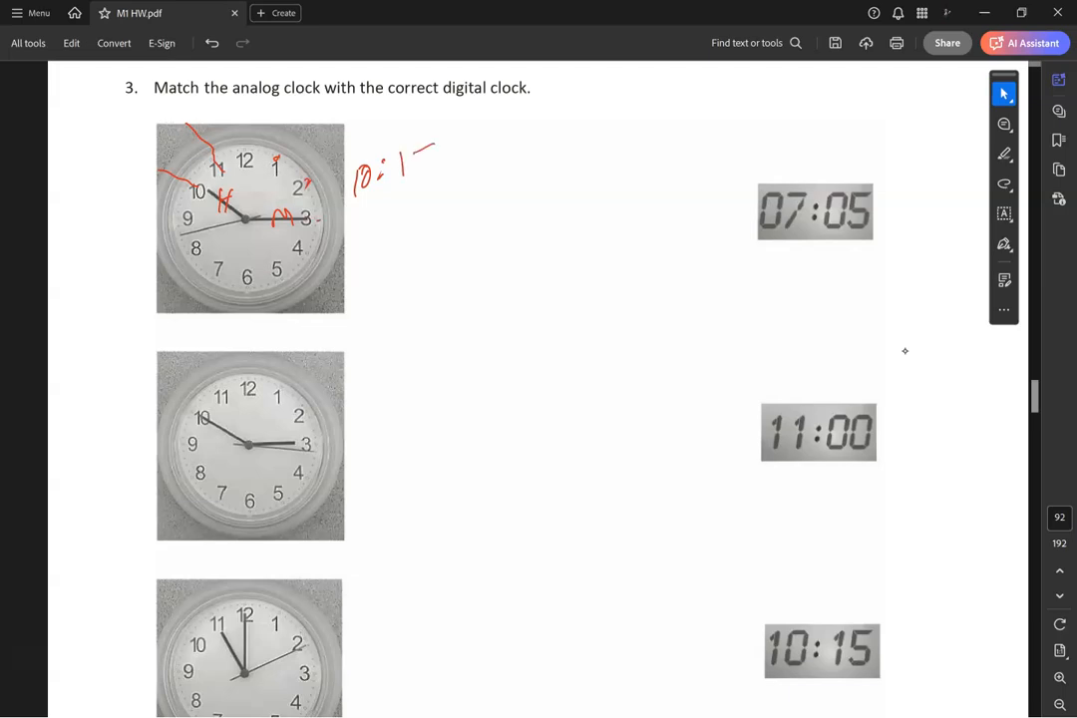
{"action": "left_click_drag", "start_coordinate": [399, 159], "coordinate": [433, 169]}
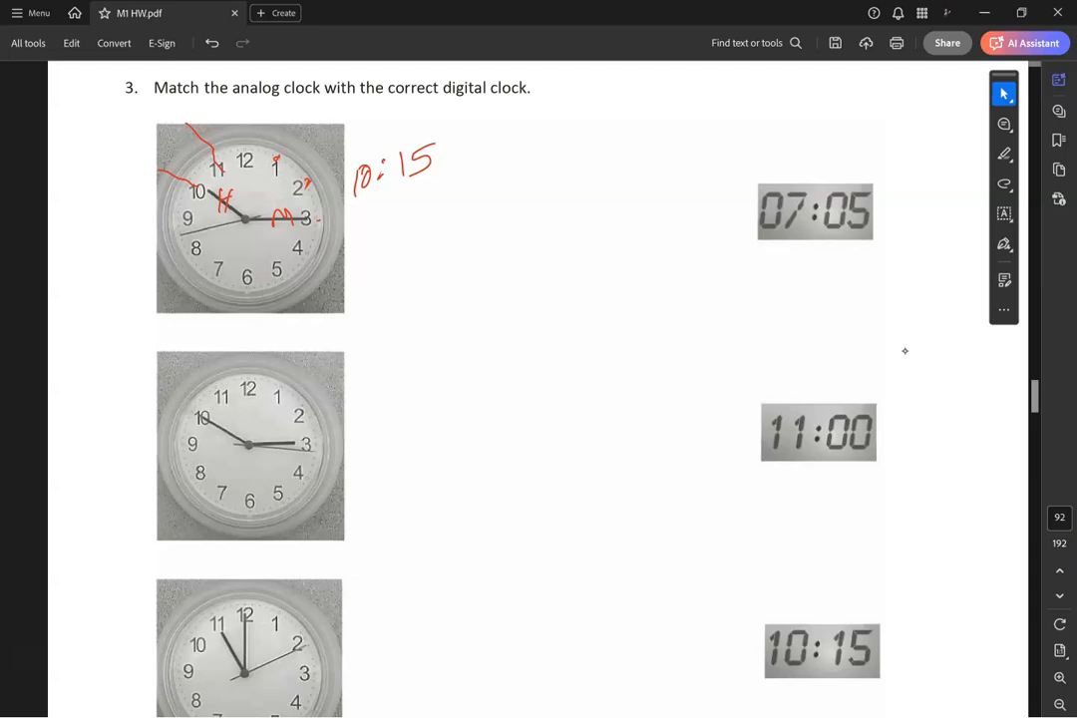
{"action": "mouse_move", "coordinate": [905, 350]}
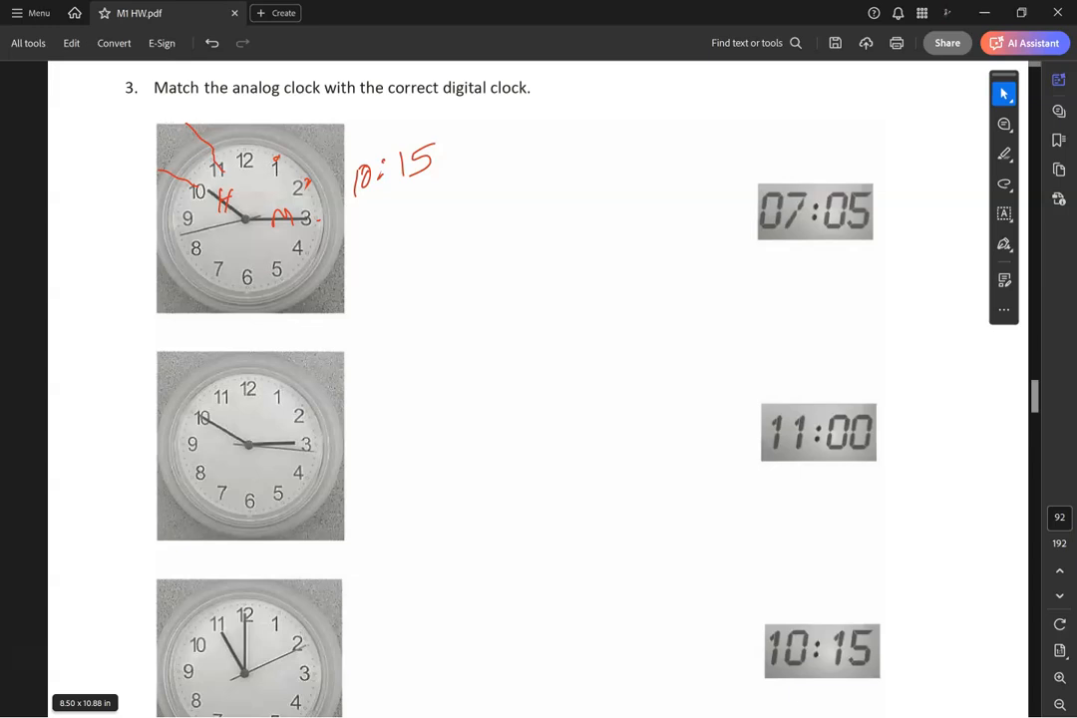
- Tick the second clock's minute marks, trace its hands, and write 2:50 beside it
{"action": "left_click_drag", "start_coordinate": [289, 445], "coordinate": [354, 437]}
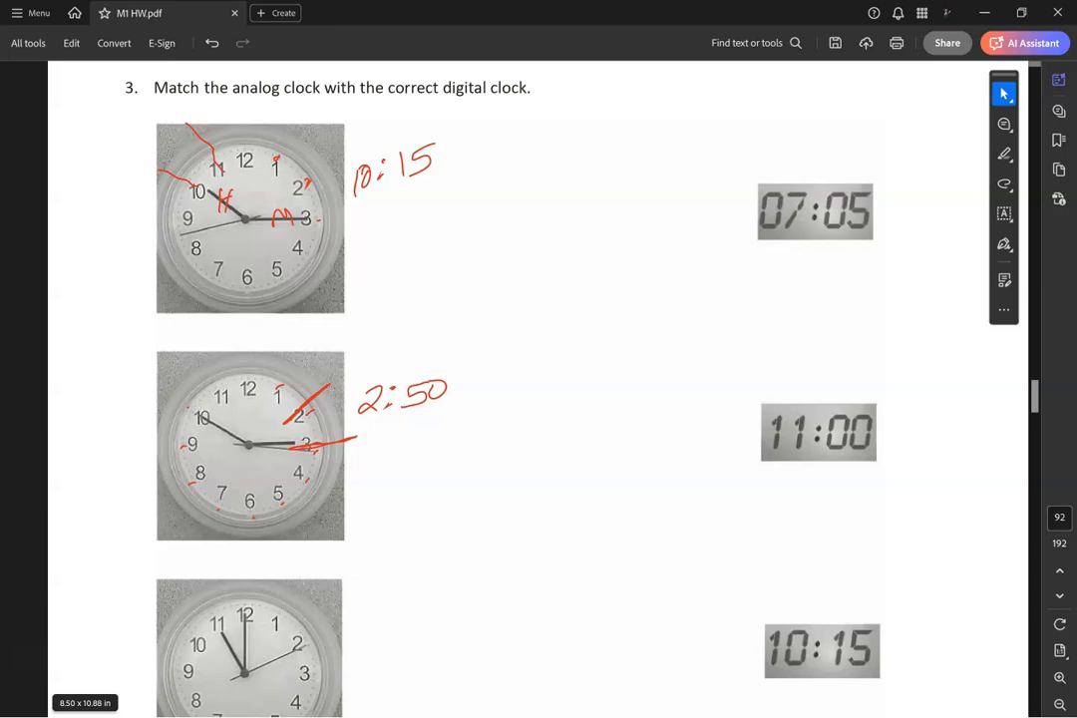
{"action": "mouse_move", "coordinate": [462, 561]}
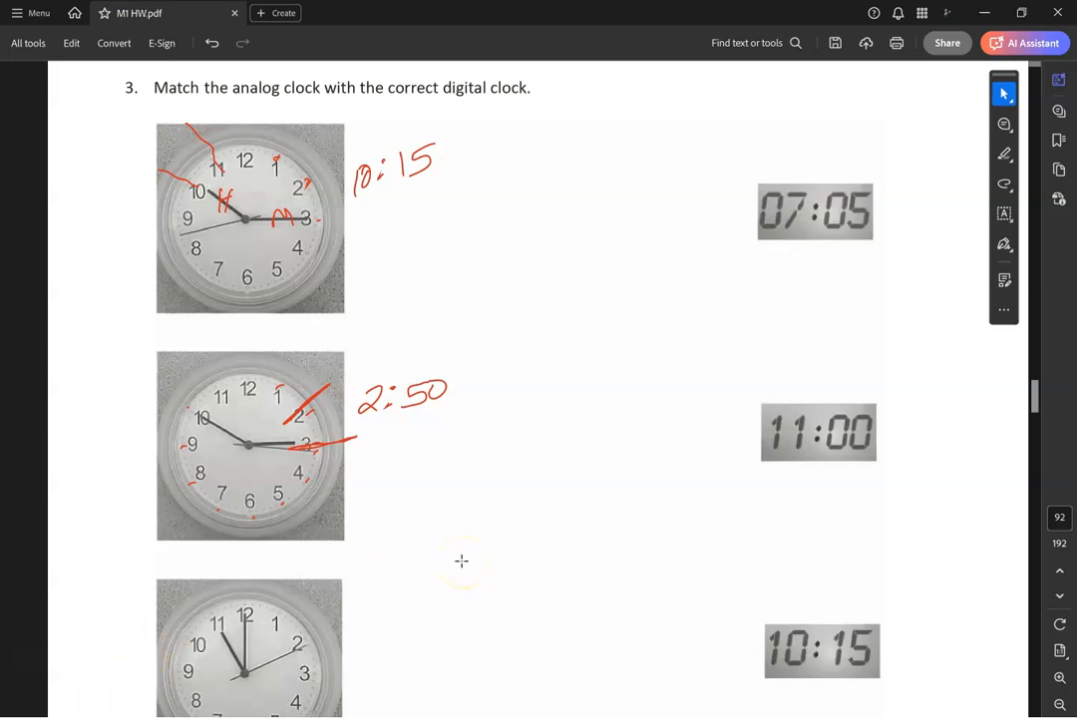
{"action": "scroll", "scroll_direction": "down", "scroll_amount": 3}
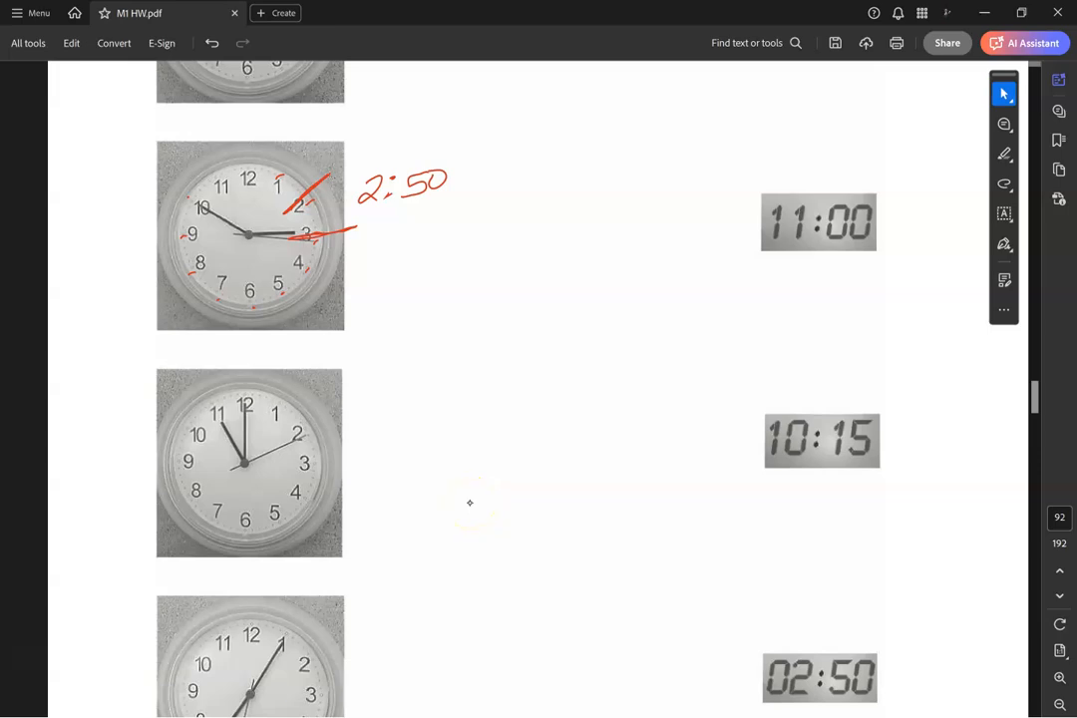
- Stroke the third clock's hands at 11 and 12 and write 11:00 beside it
{"action": "left_click_drag", "start_coordinate": [224, 384], "coordinate": [210, 399]}
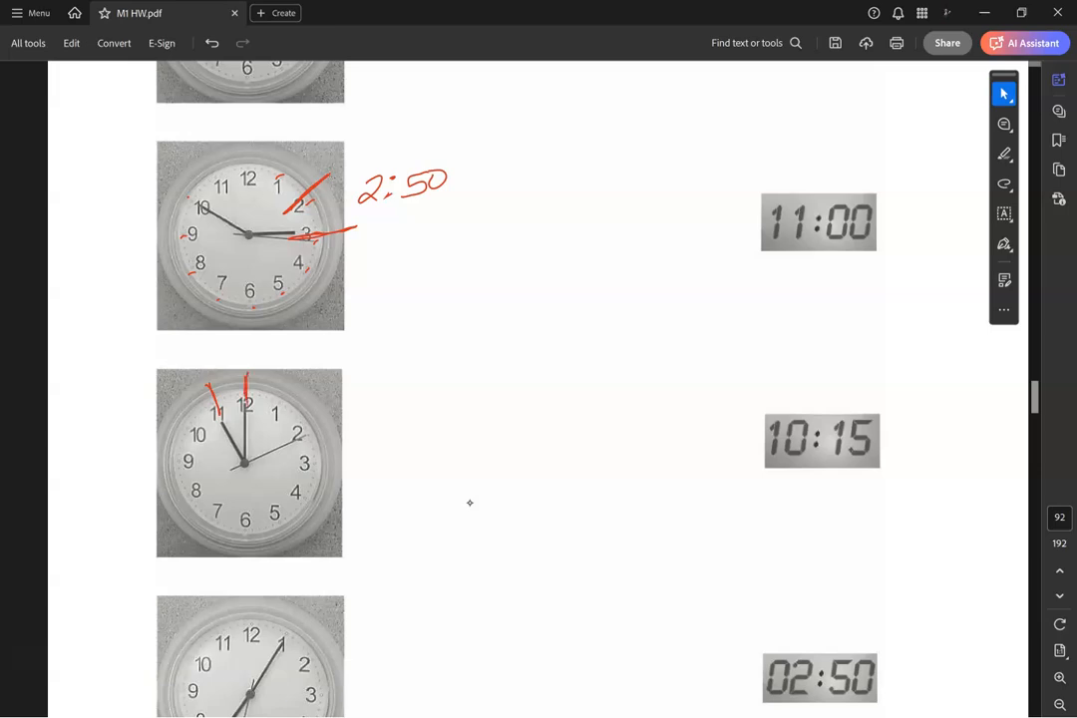
{"action": "left_click_drag", "start_coordinate": [372, 419], "coordinate": [371, 454]}
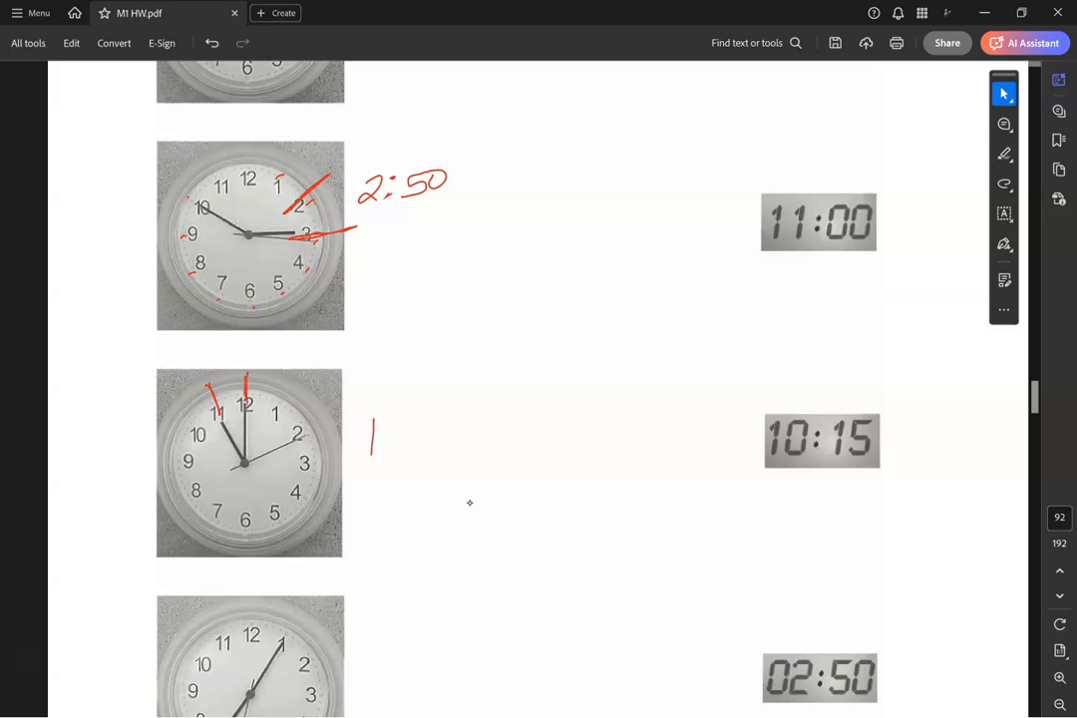
{"action": "left_click_drag", "start_coordinate": [371, 413], "coordinate": [434, 448]}
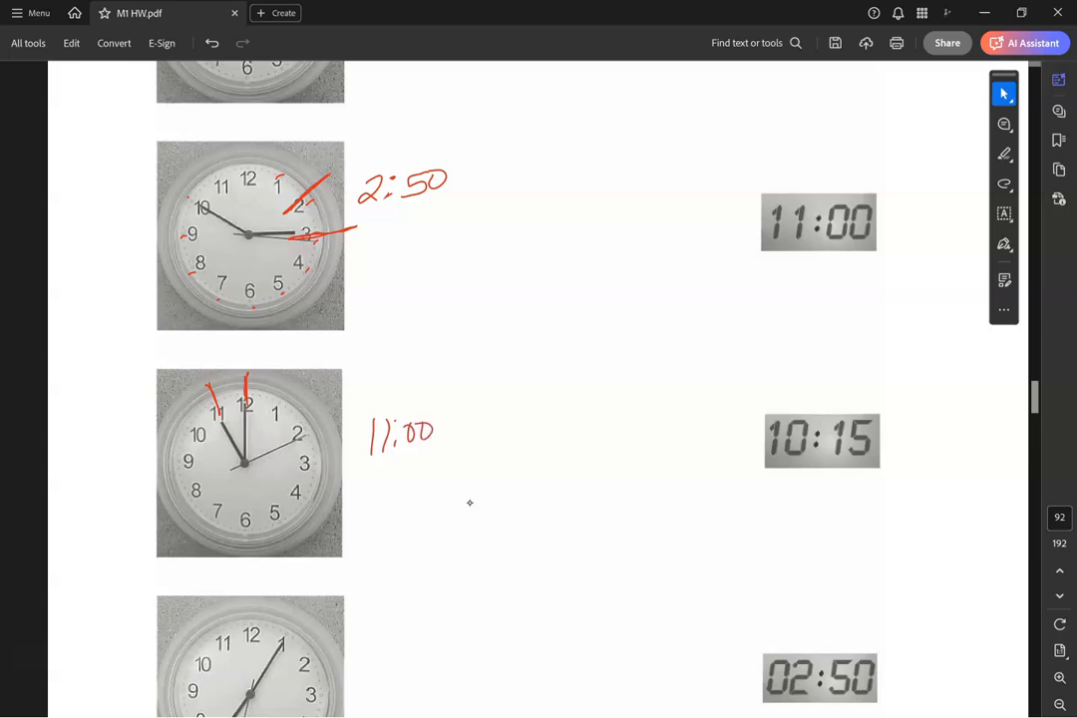
{"action": "scroll", "scroll_direction": "up", "scroll_amount": 3}
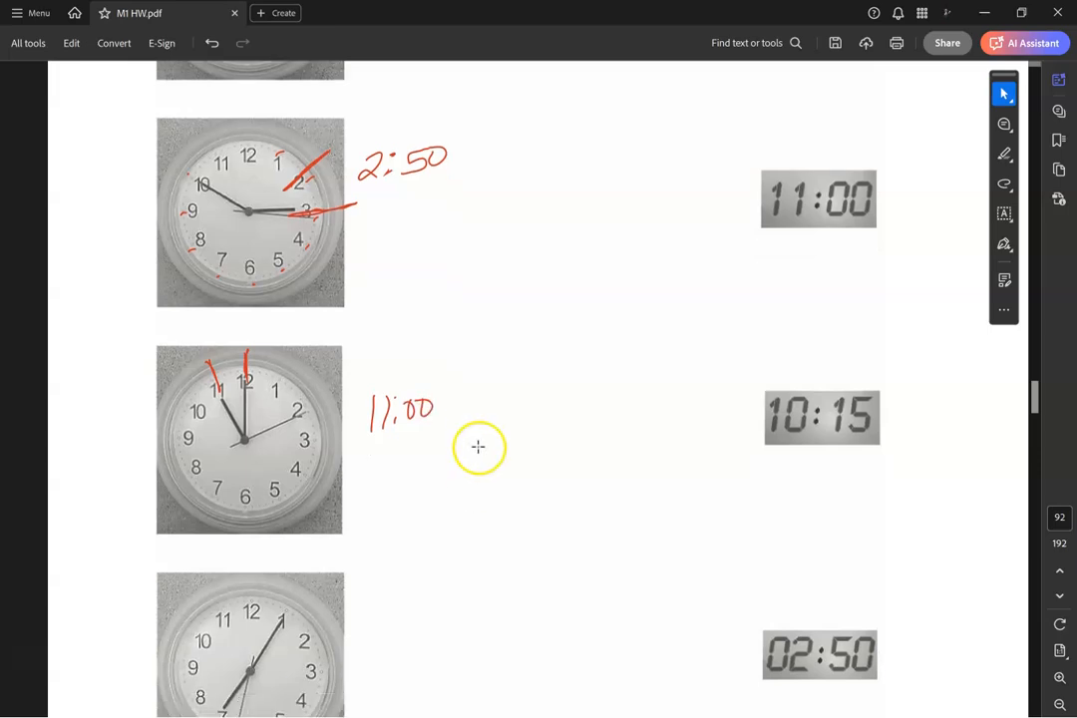
- Stroke the fourth clock's hands near 7 and 8 and write 7:05 beside it
{"action": "scroll", "scroll_direction": "down", "scroll_amount": 3}
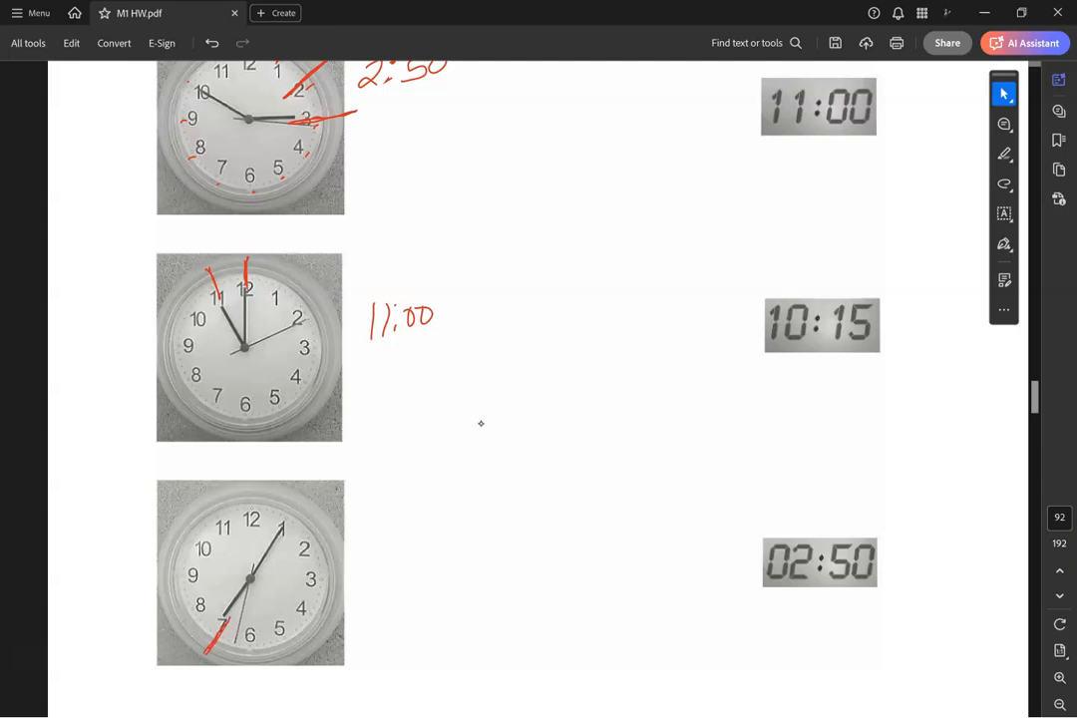
{"action": "left_click_drag", "start_coordinate": [210, 624], "coordinate": [179, 604]}
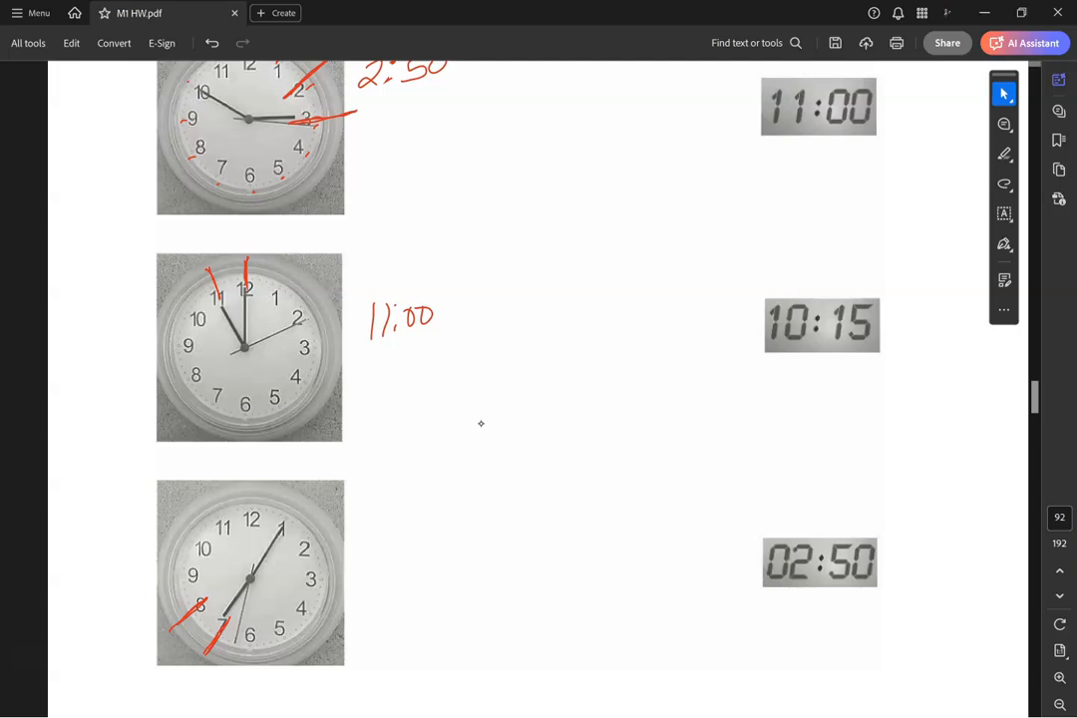
{"action": "left_click_drag", "start_coordinate": [354, 523], "coordinate": [367, 557]}
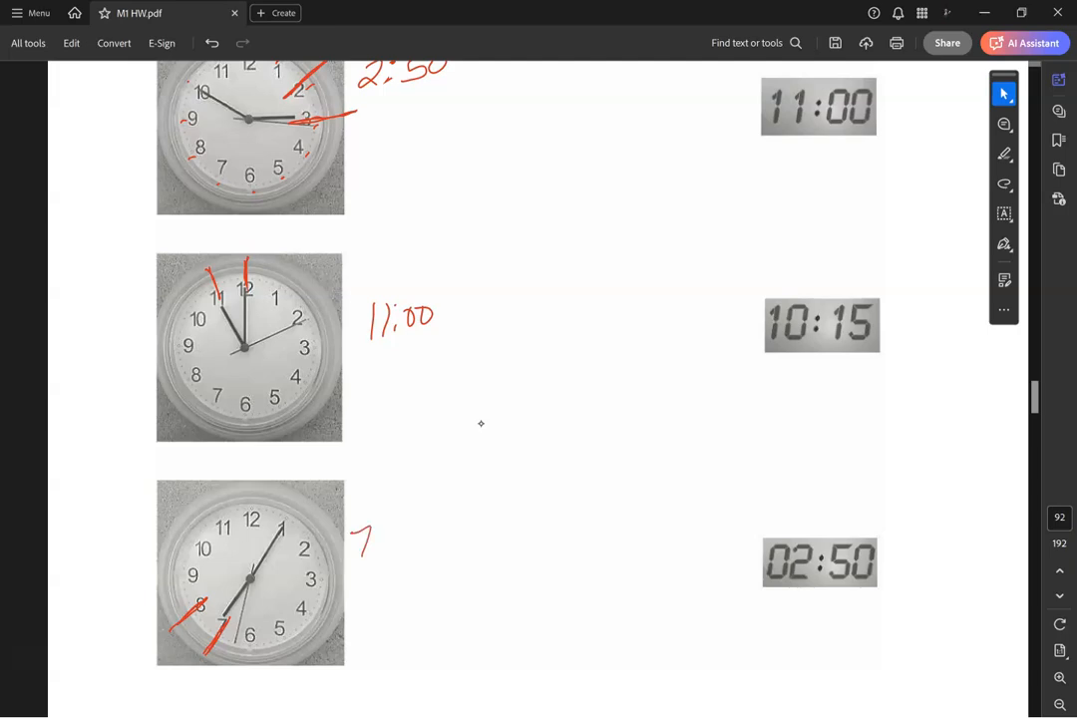
{"action": "left_click_drag", "start_coordinate": [377, 529], "coordinate": [381, 546]}
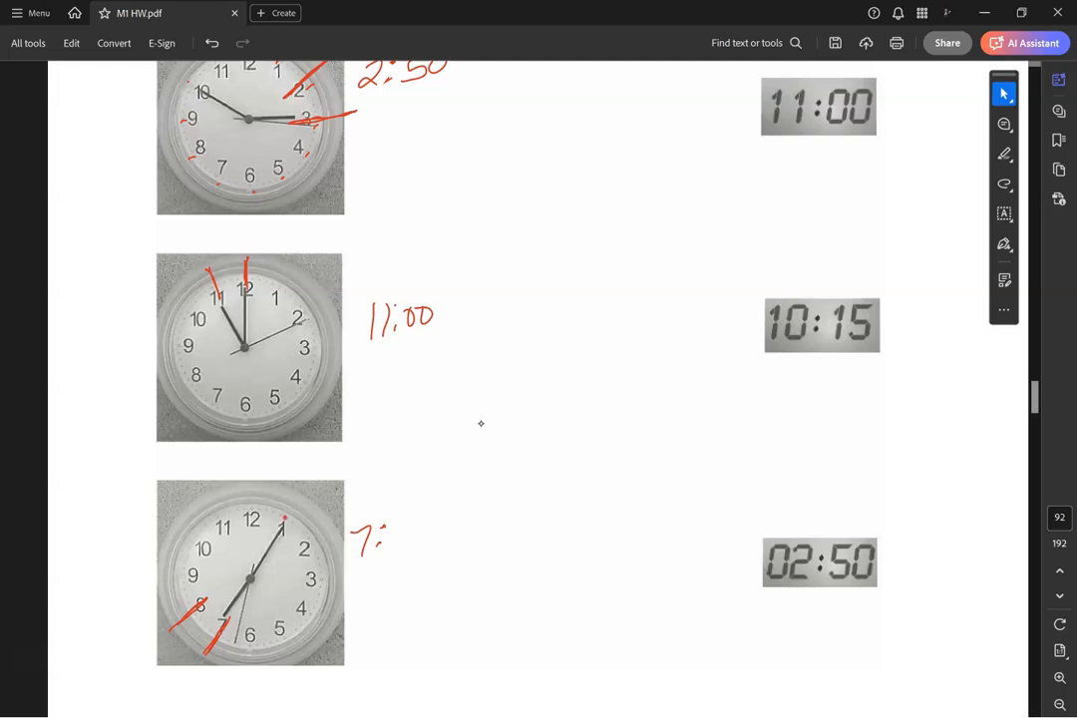
{"action": "left_click_drag", "start_coordinate": [374, 534], "coordinate": [424, 518]}
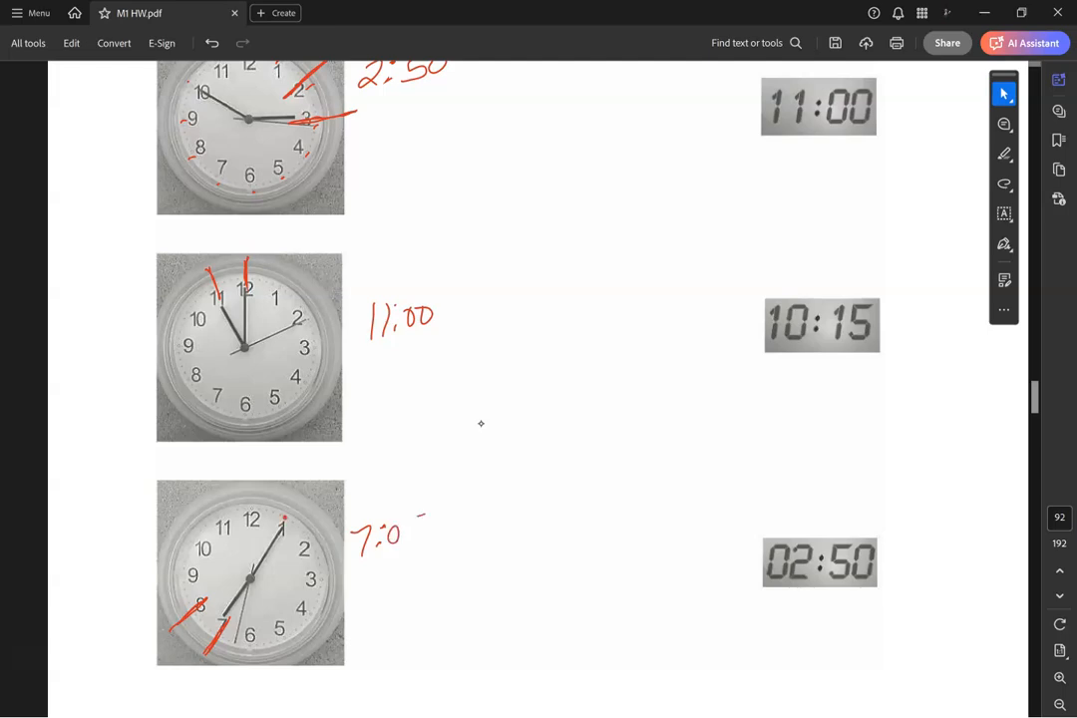
{"action": "type", "text": "05"}
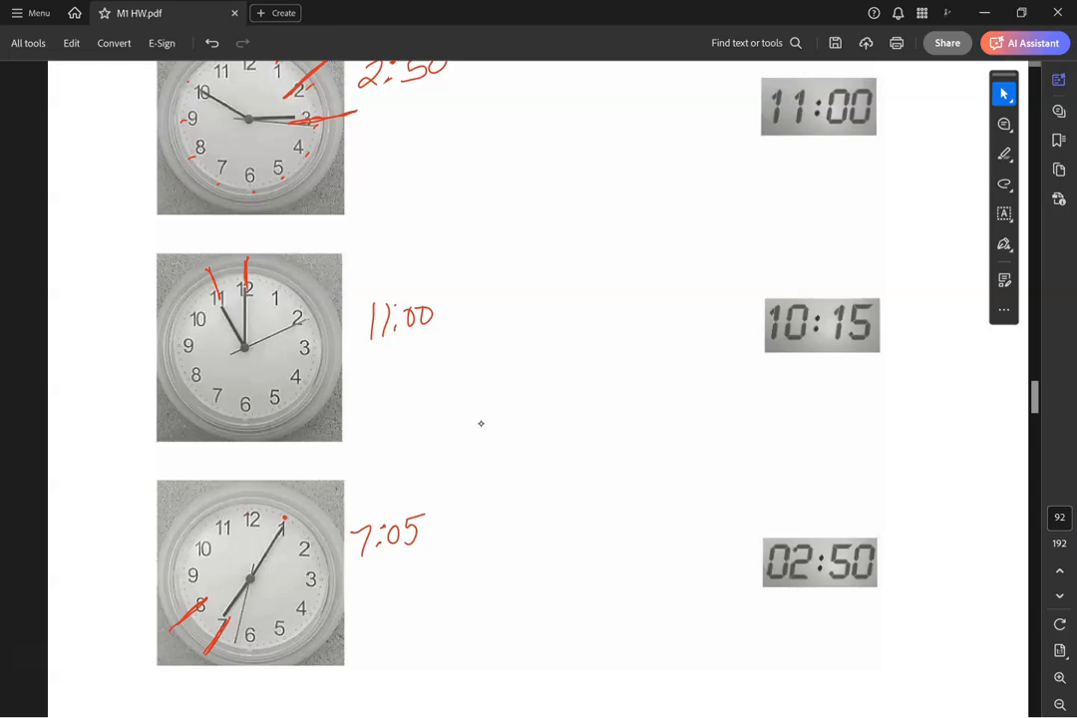
{"action": "scroll", "scroll_direction": "down", "scroll_amount": 3}
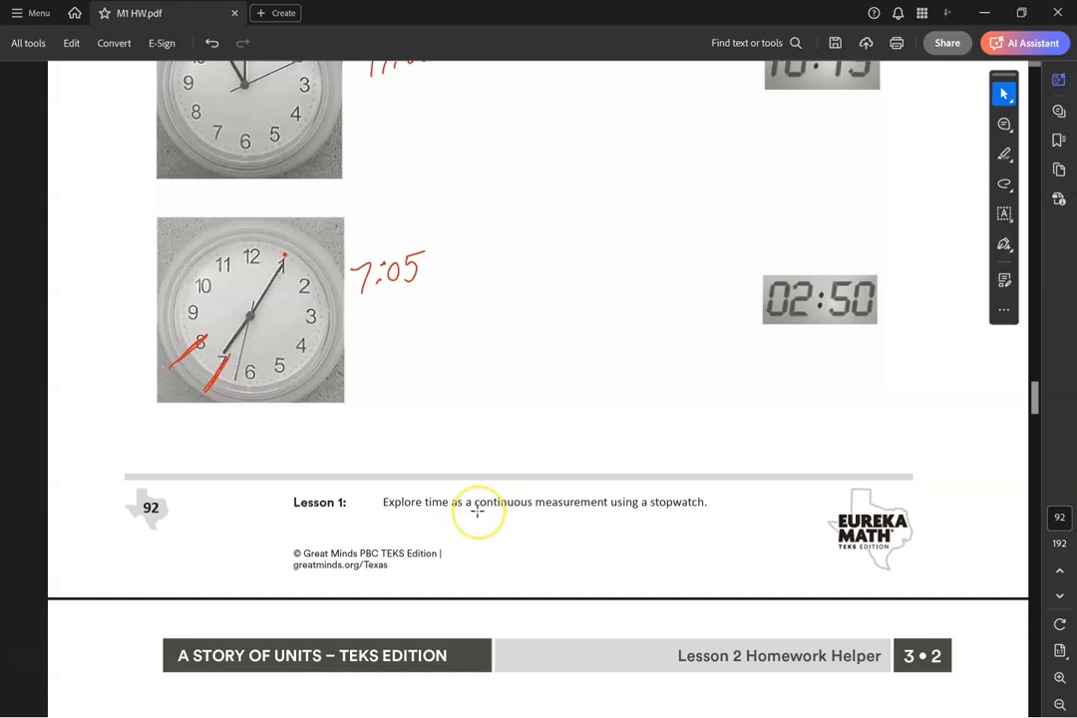
{"action": "scroll", "scroll_direction": "up", "scroll_amount": 3}
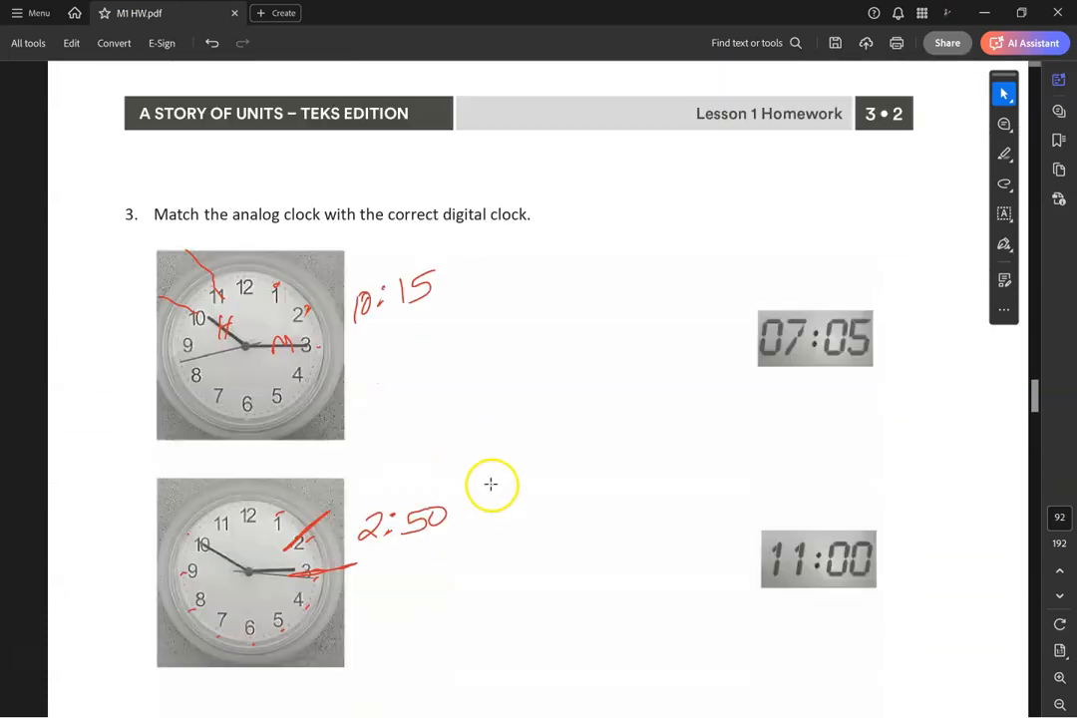
{"action": "scroll", "scroll_direction": "down", "scroll_amount": 3}
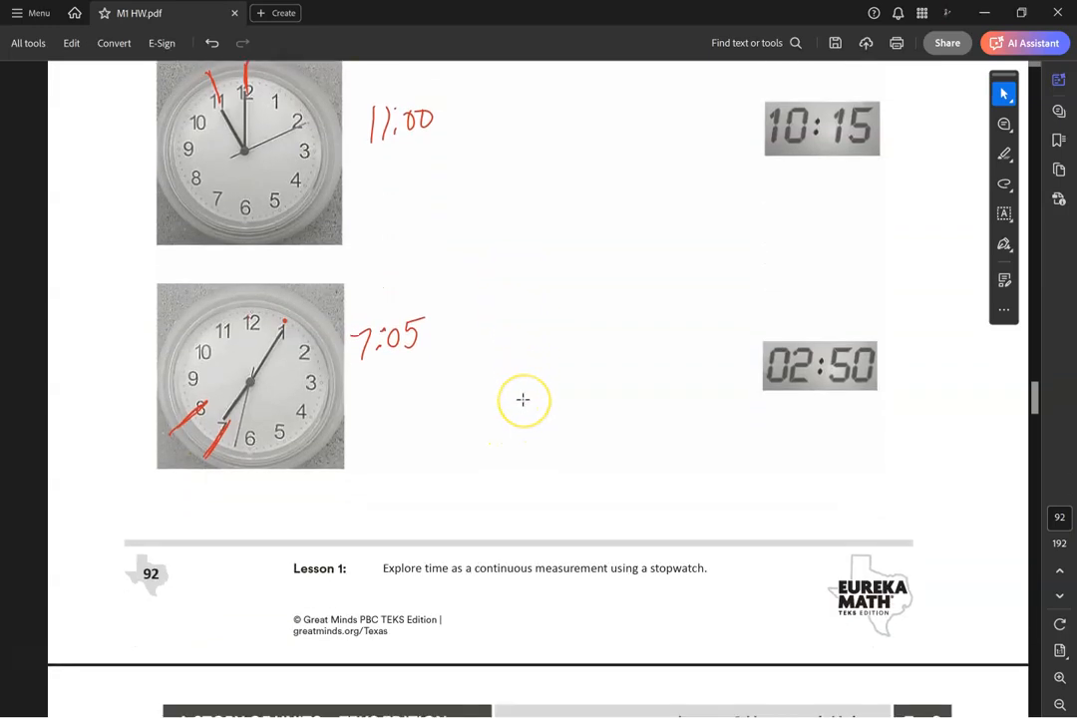